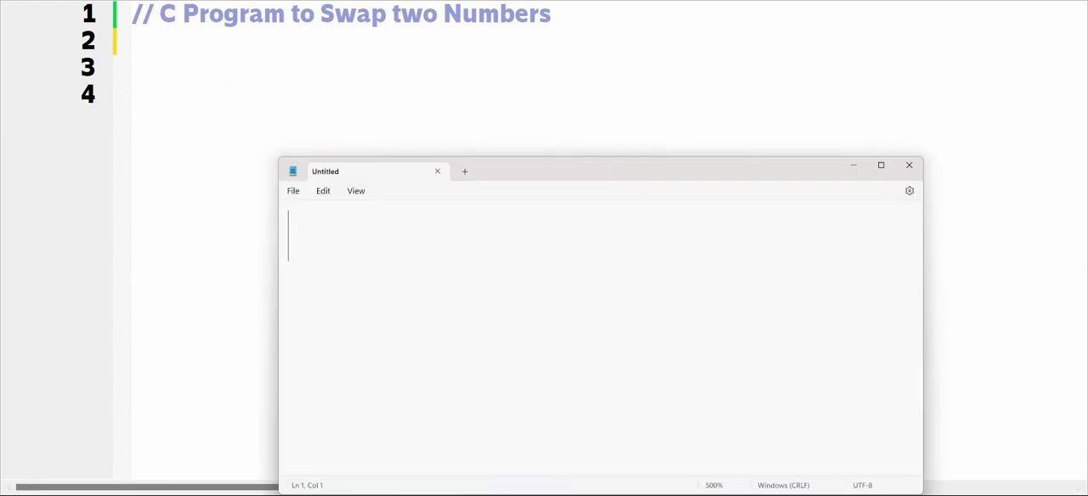
# Note the example starting values a = 45 and b = 67 in a new Notepad window.
pyautogui.write('a = 45')
pyautogui.write('b')
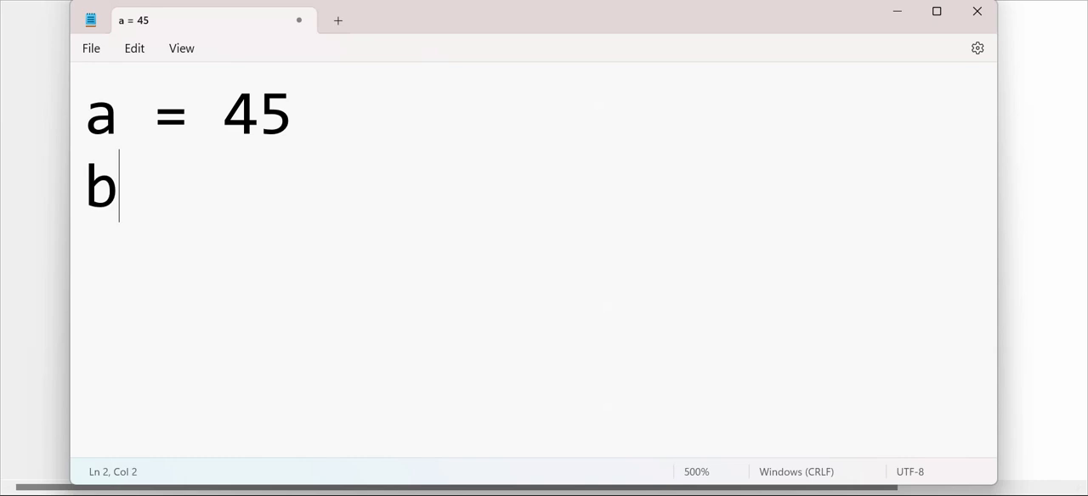
pyautogui.write('=')
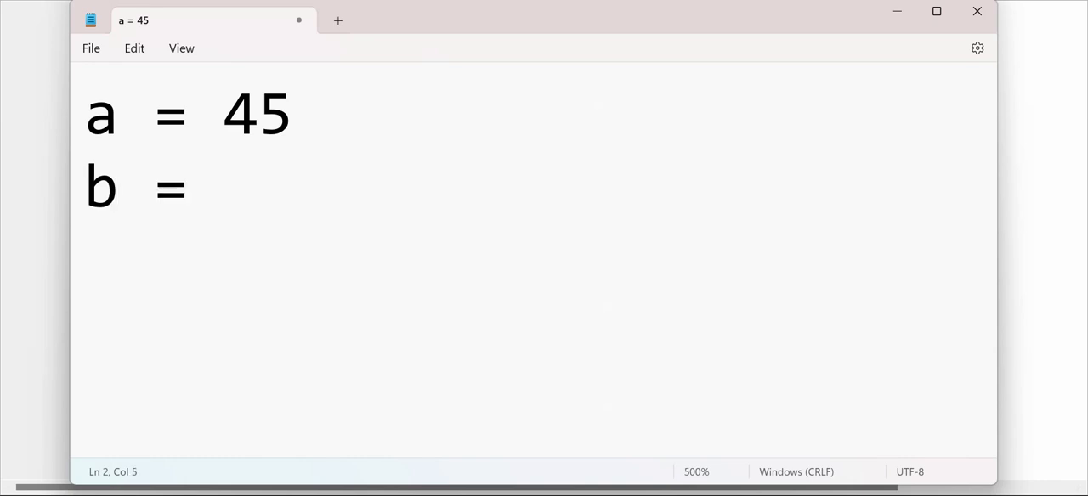
pyautogui.write('67')
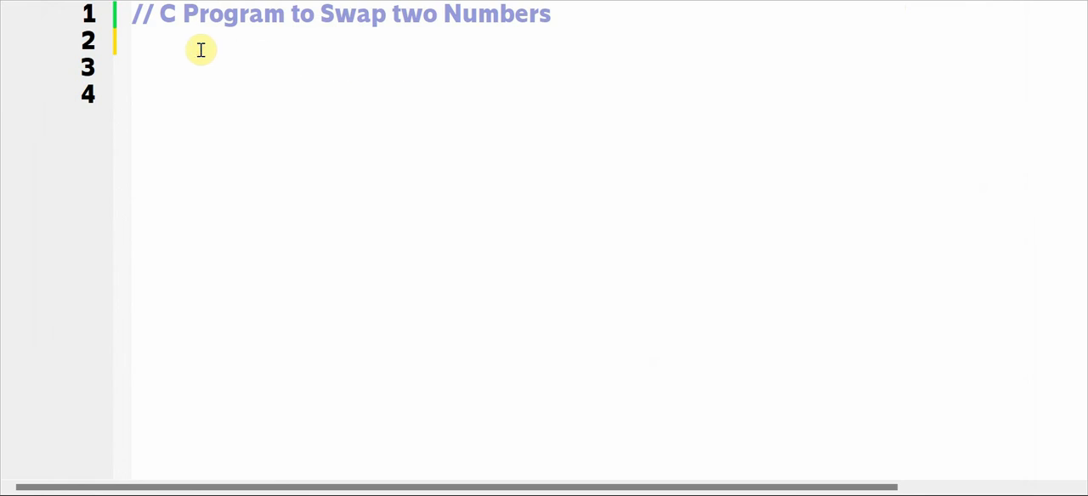
# Add the #include <stdio.h> line at the top of the source.
pyautogui.write('#inclu')
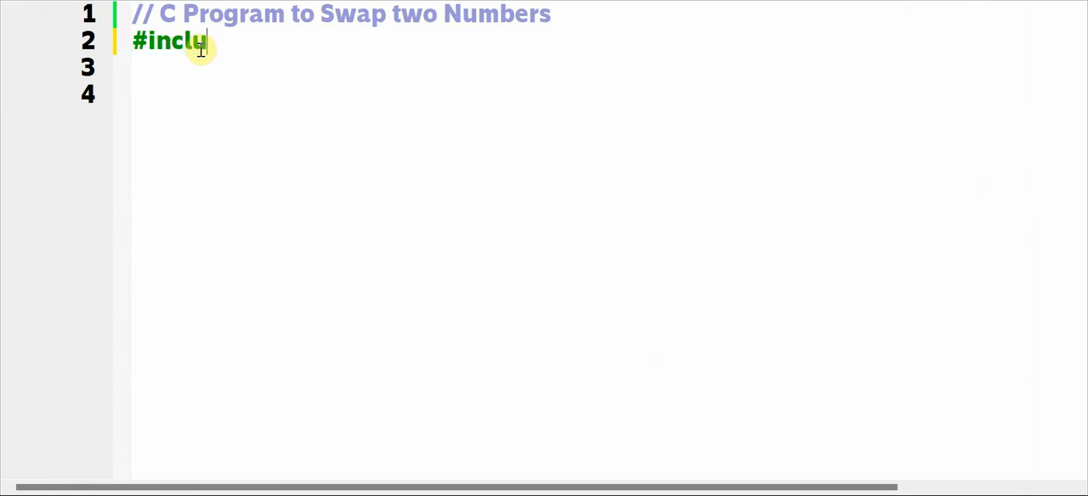
pyautogui.write('de <stdi')
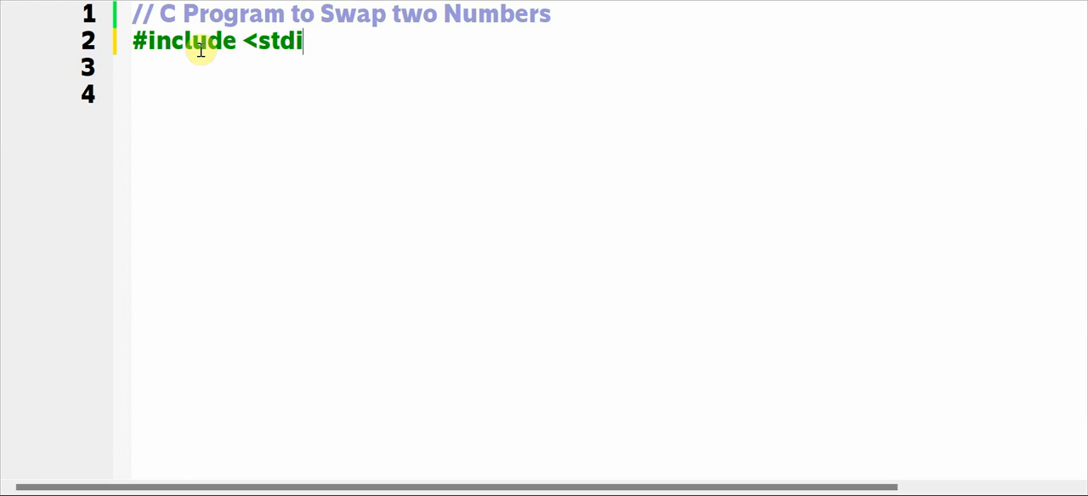
pyautogui.write('o.h>')
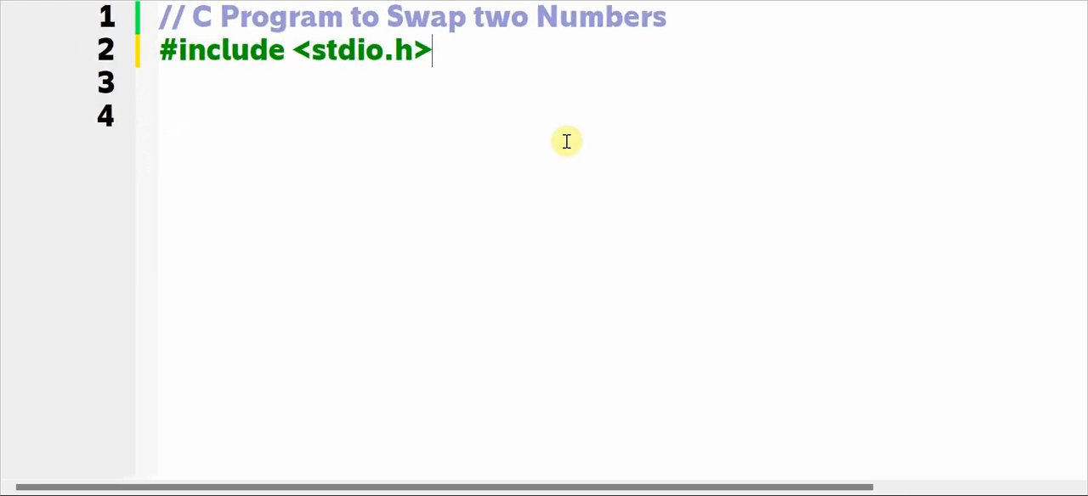
pyautogui.moveTo(572, 44)
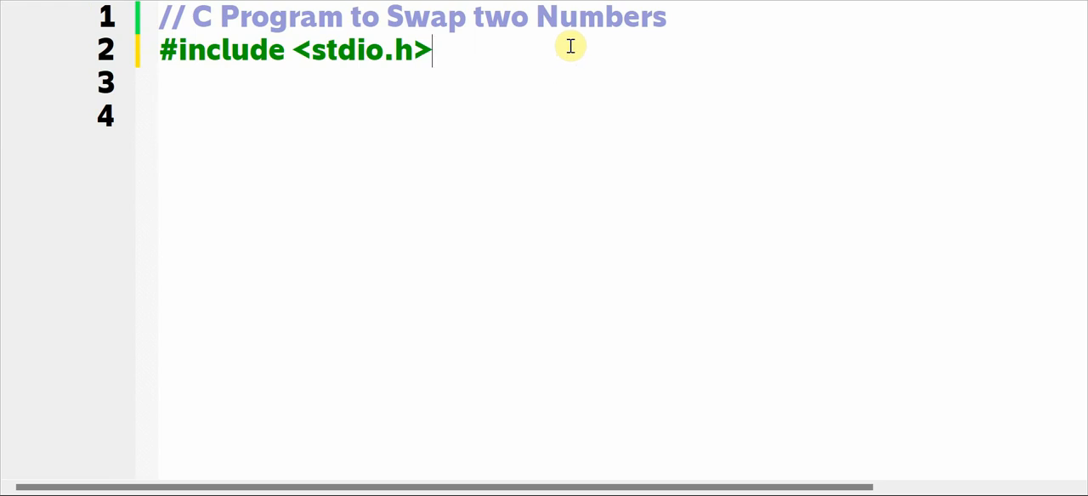
# Declare void swap(int a, int b); commented as the Function Prototype.
pyautogui.write('vo')
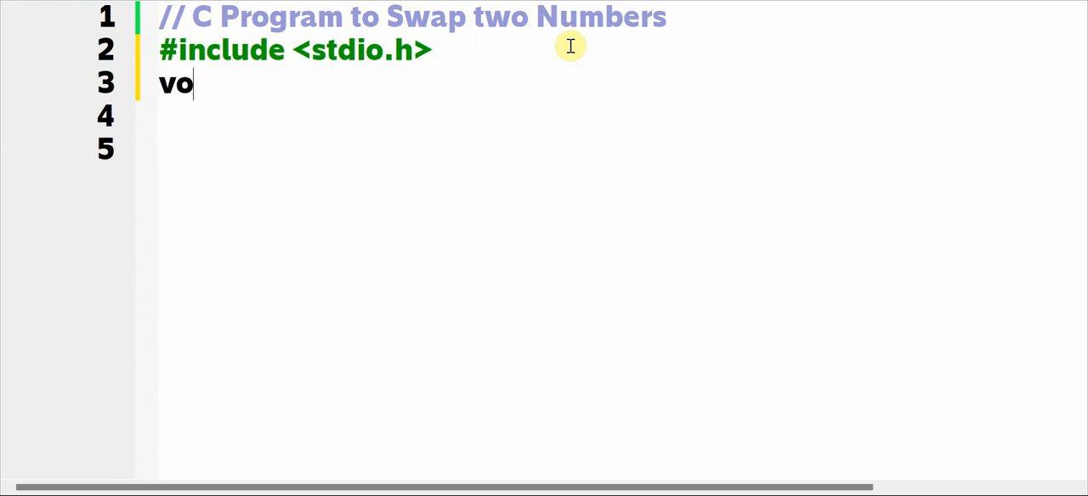
pyautogui.write('id swap (int a ,')
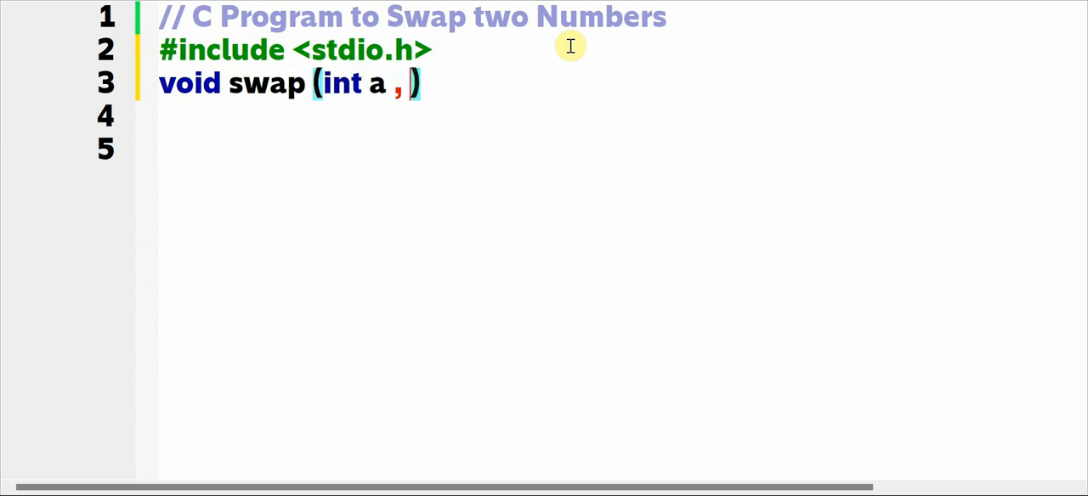
pyautogui.write('int b')
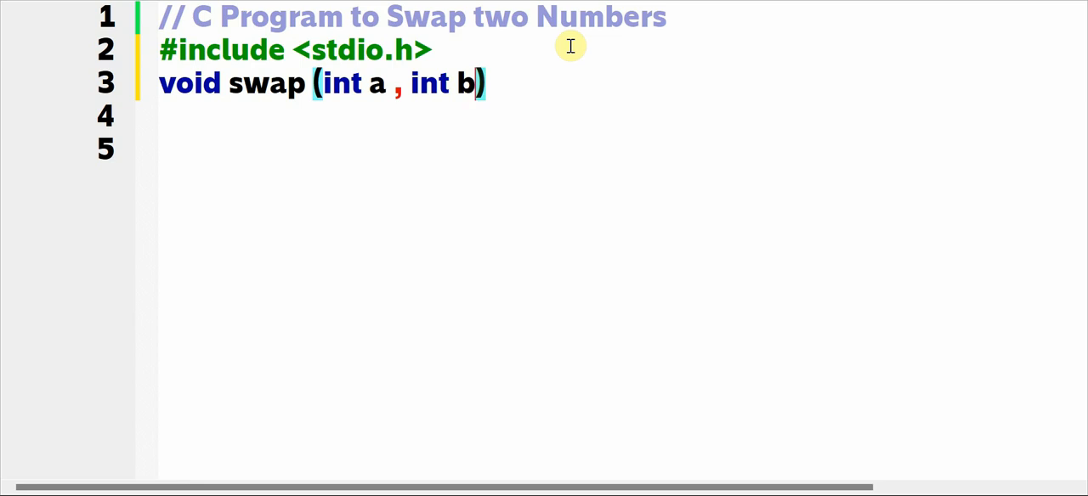
pyautogui.write(';')
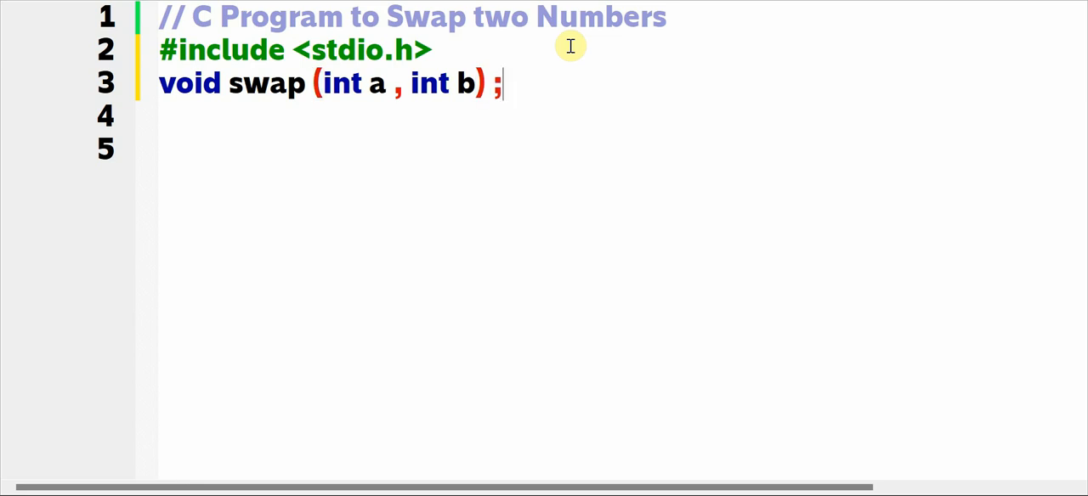
pyautogui.write('//')
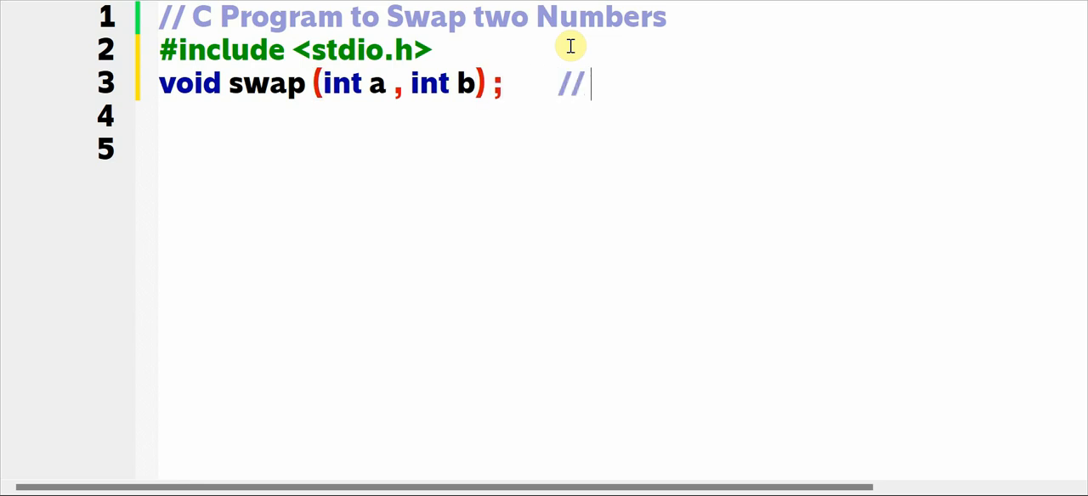
pyautogui.write('Function')
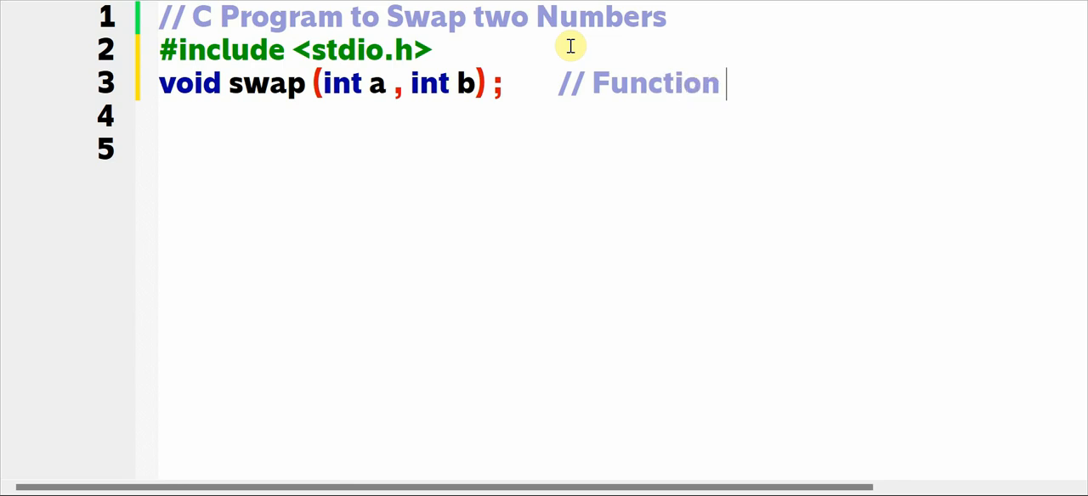
pyautogui.write('Prototyp')
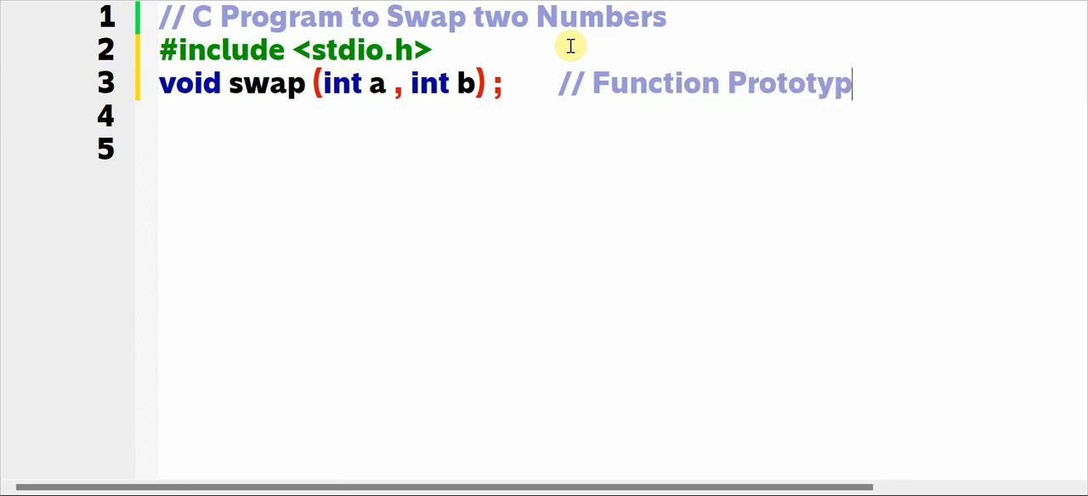
# Start int main() and declare int x,y inside it.
pyautogui.write('i')
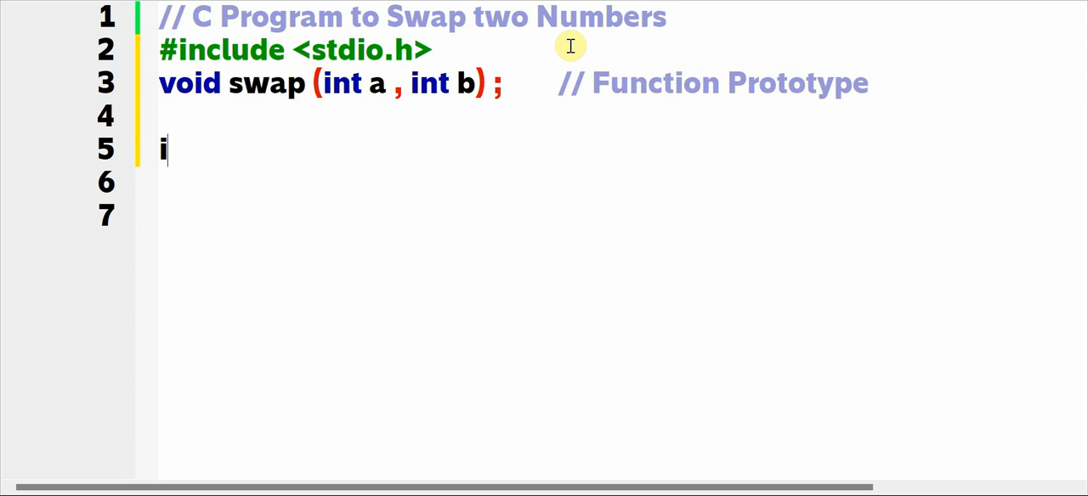
pyautogui.write('nt main() {')
pyautogui.click(622, 216)
pyautogui.write('}')
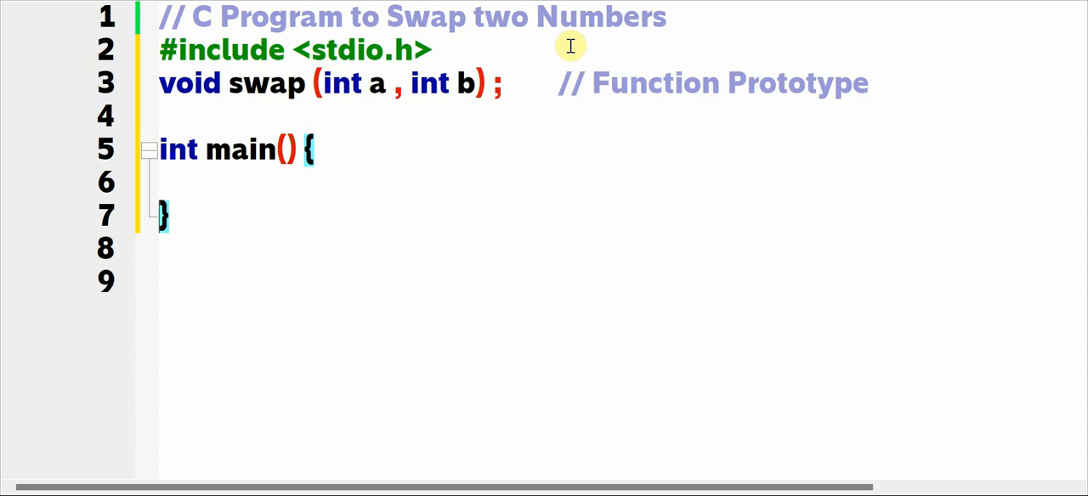
pyautogui.write('i')
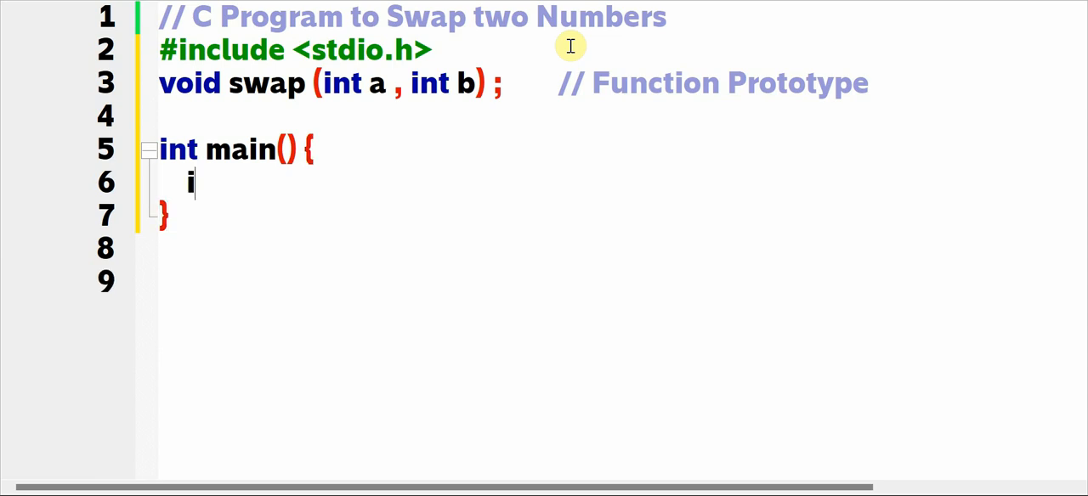
pyautogui.write('nt x,y')
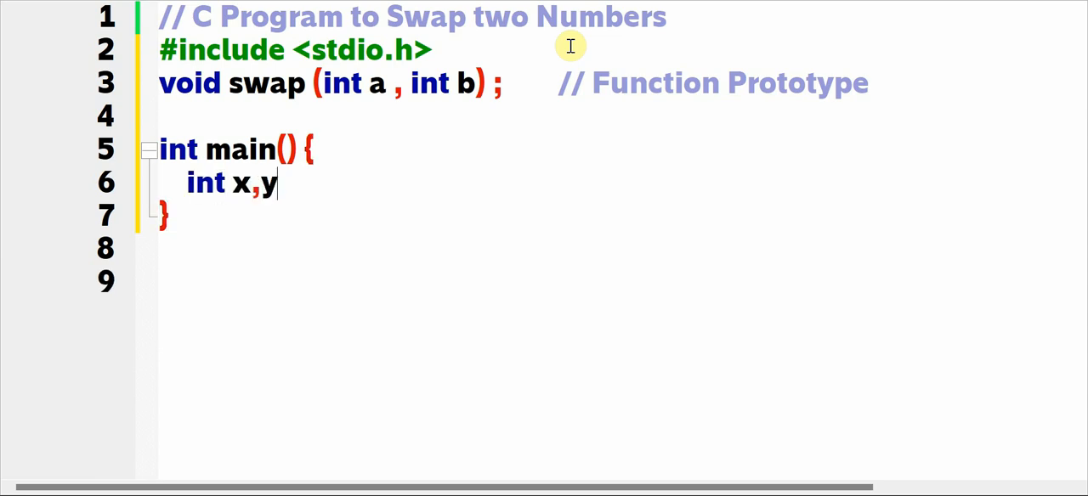
pyautogui.write(';')
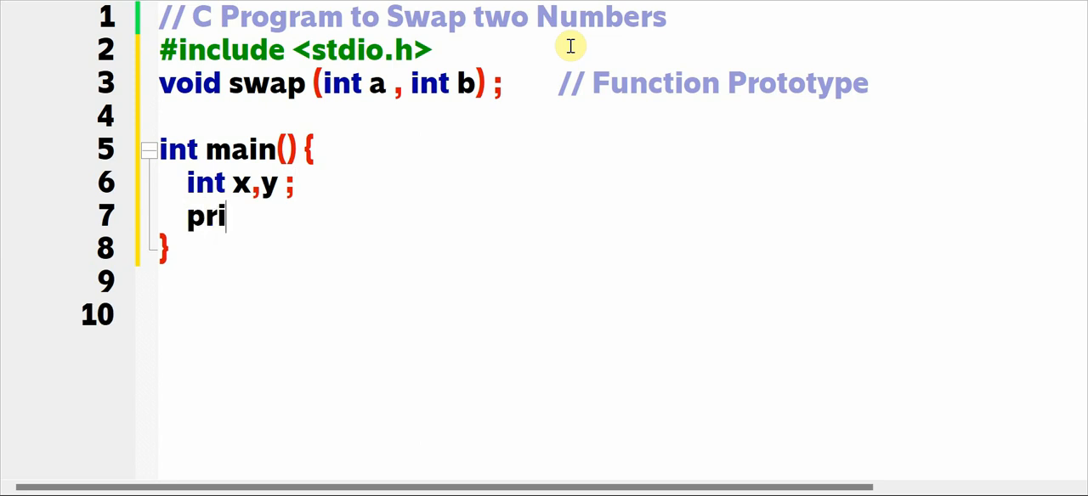
# Print the prompt "Enter Value of x and y" with printf.
pyautogui.write('ntf ()')
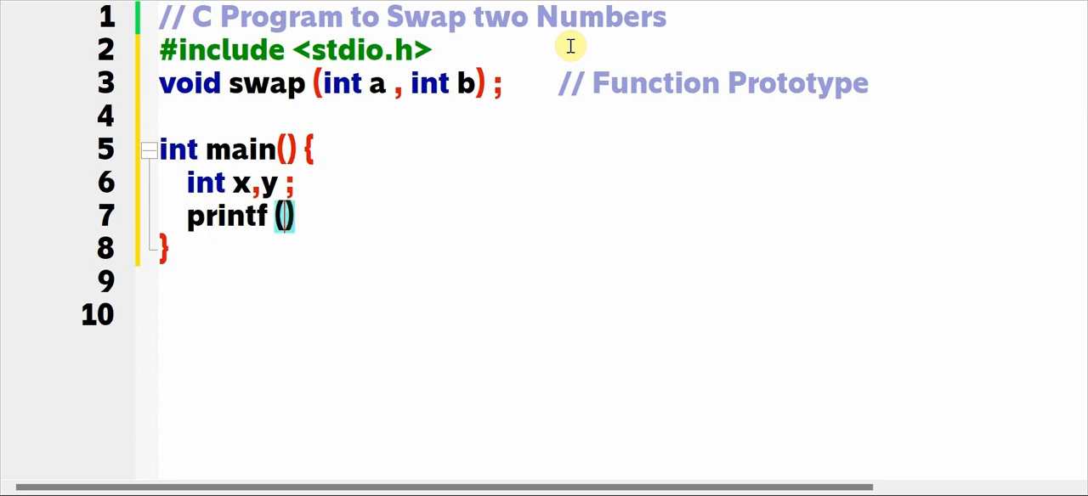
pyautogui.write('"Enter "')
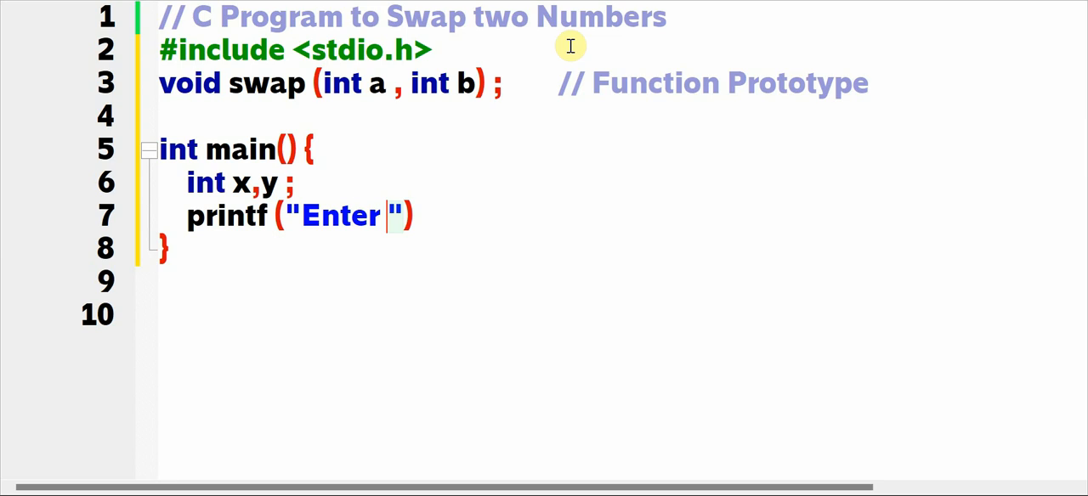
pyautogui.write('Value')
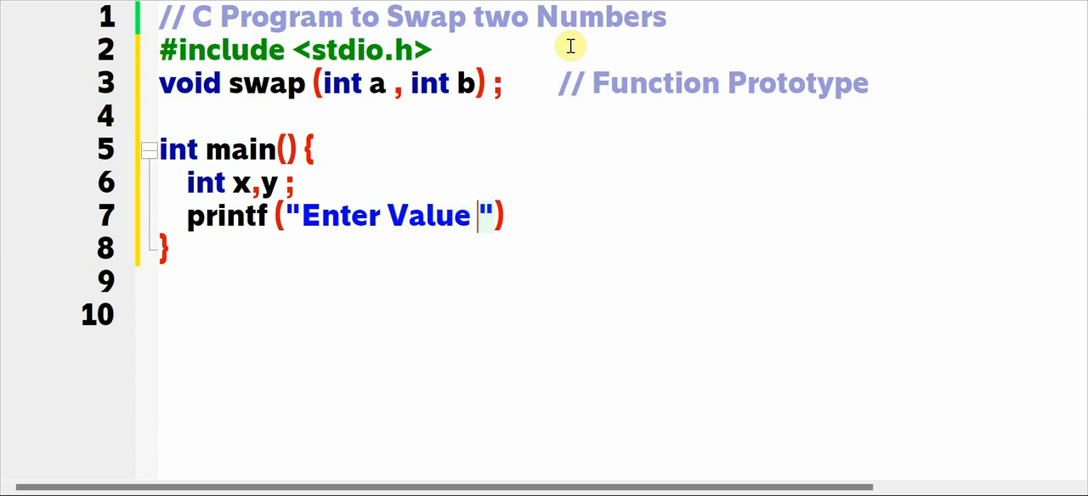
pyautogui.write('of x and')
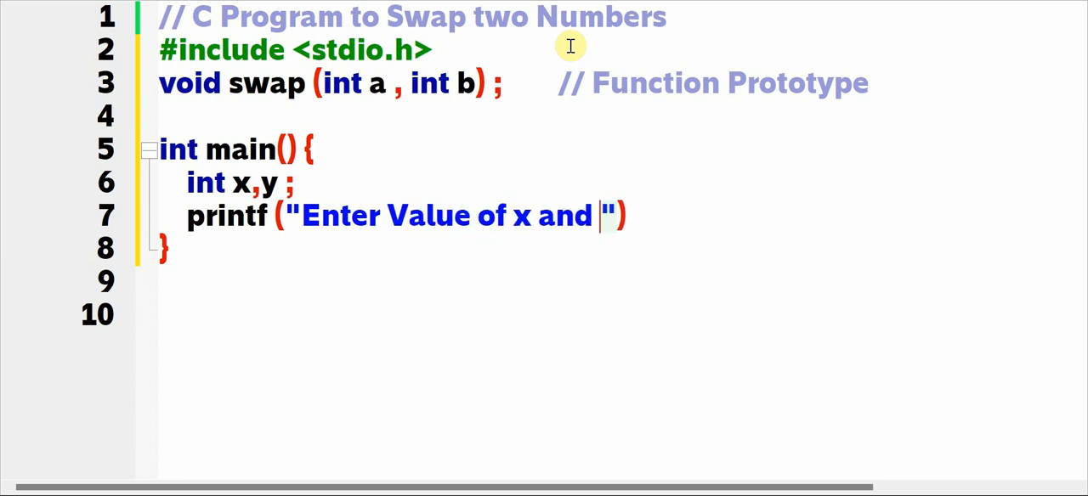
pyautogui.write('y") ;')
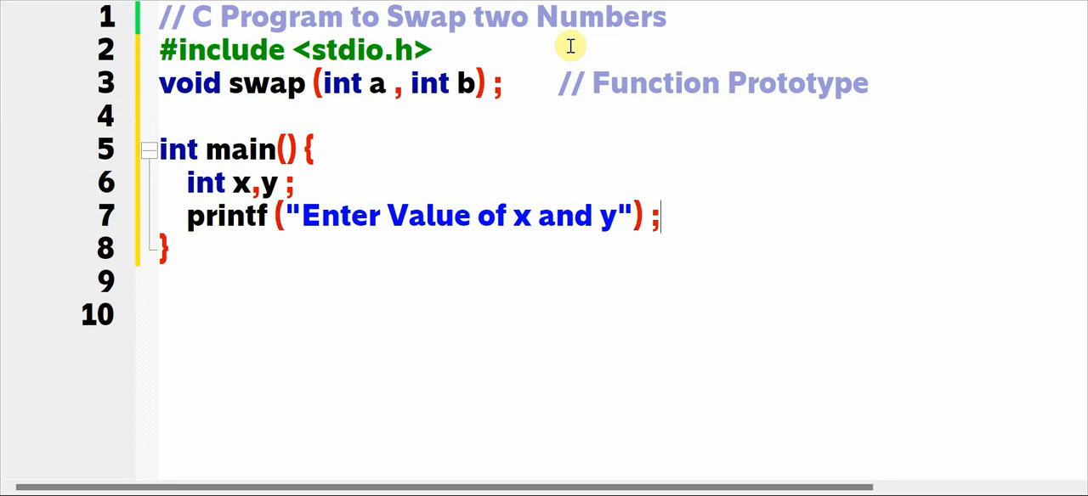
# Read both values with scanf("%d%d",&x,&y);.
pyautogui.write('scanf')
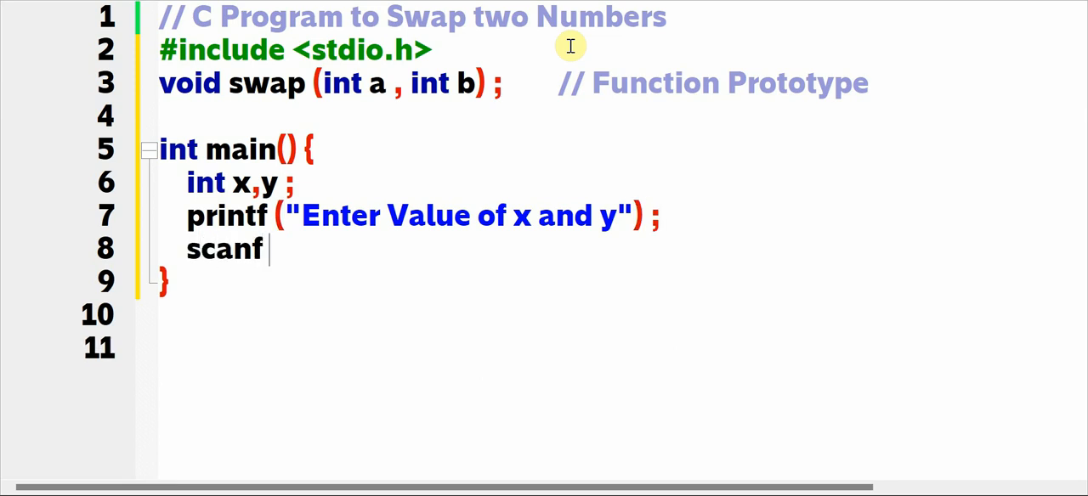
pyautogui.write('("")')
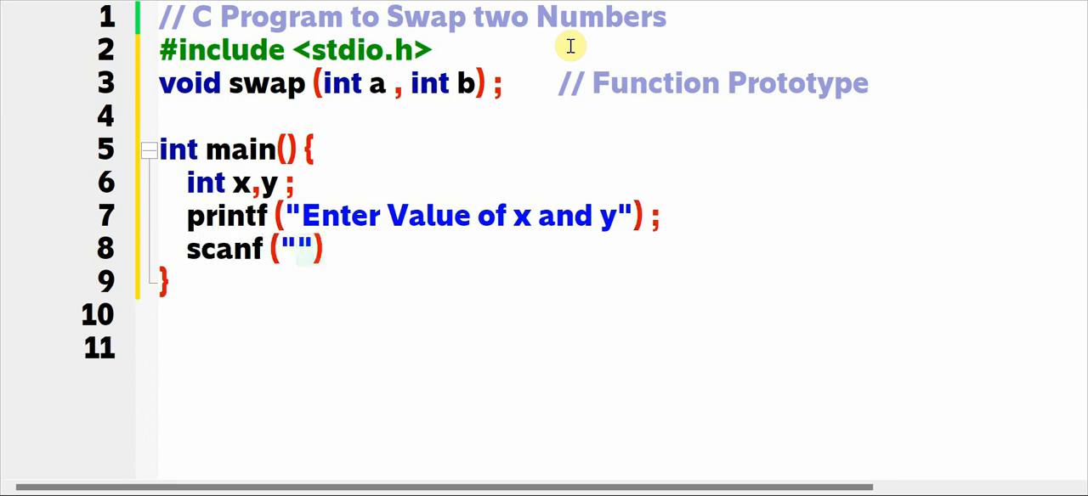
pyautogui.write('%d%d')
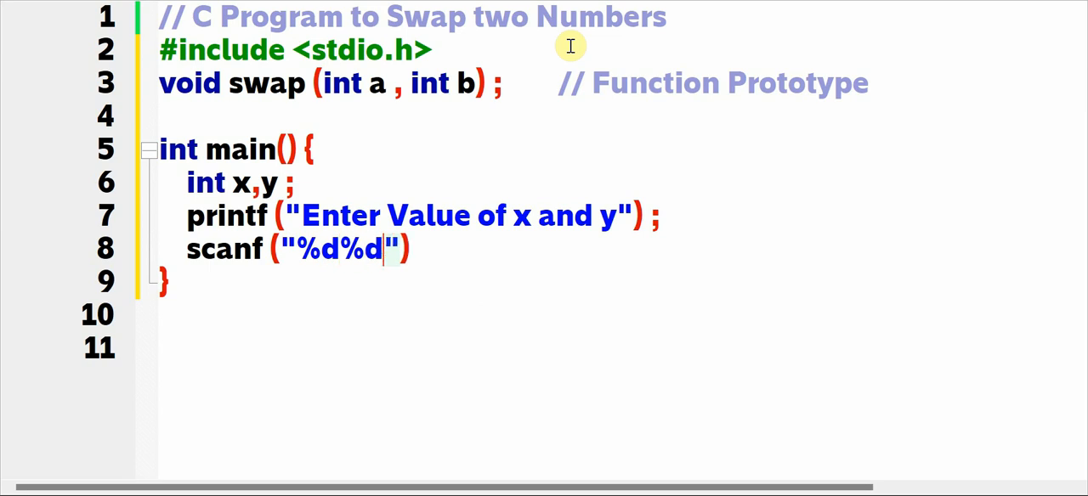
pyautogui.write(',')
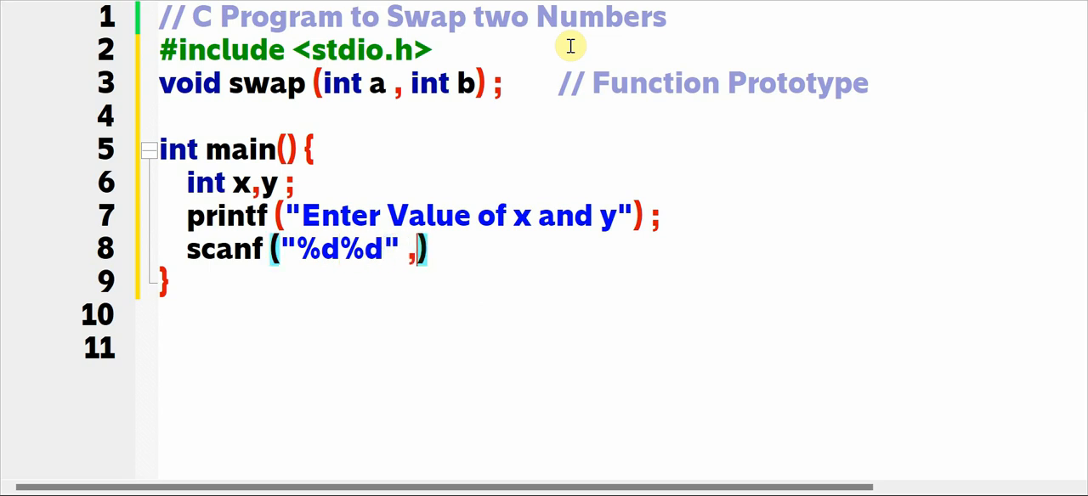
pyautogui.write('&x')
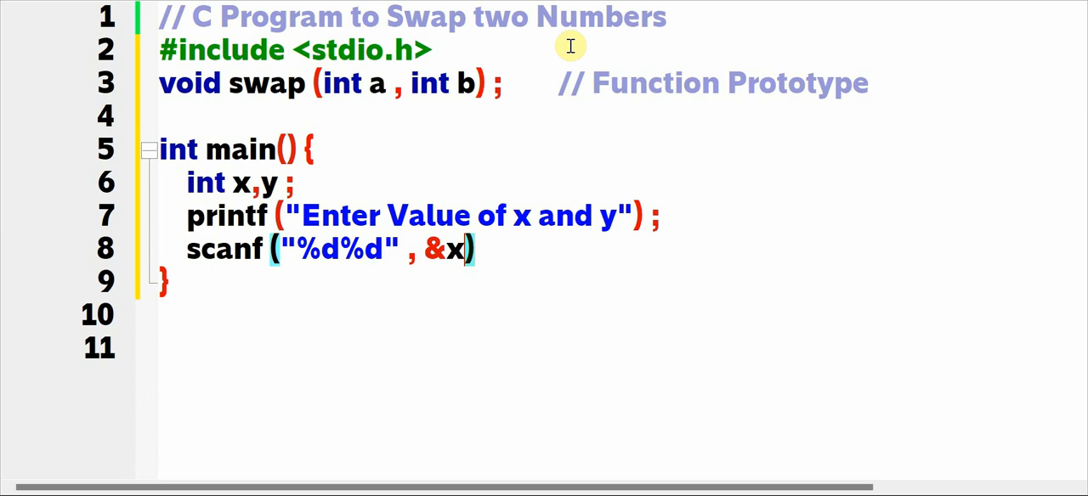
pyautogui.write(',&')
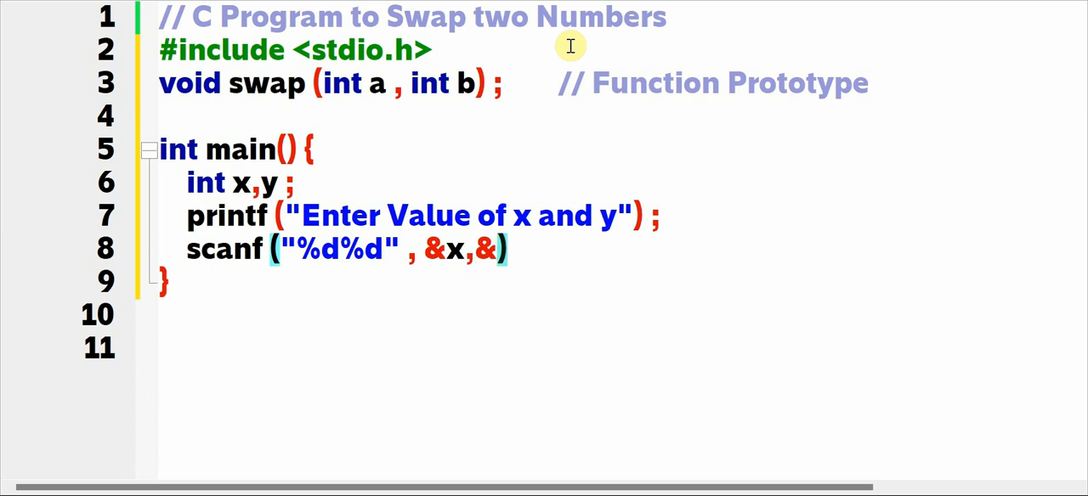
pyautogui.write('y);')
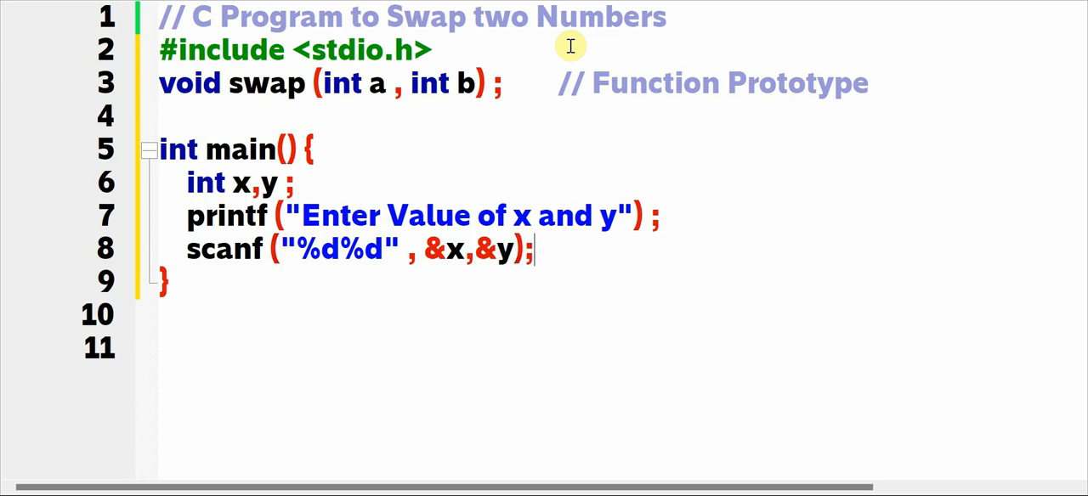
# Call swap(x,y); commented as the Function Call.
pyautogui.write('swap')
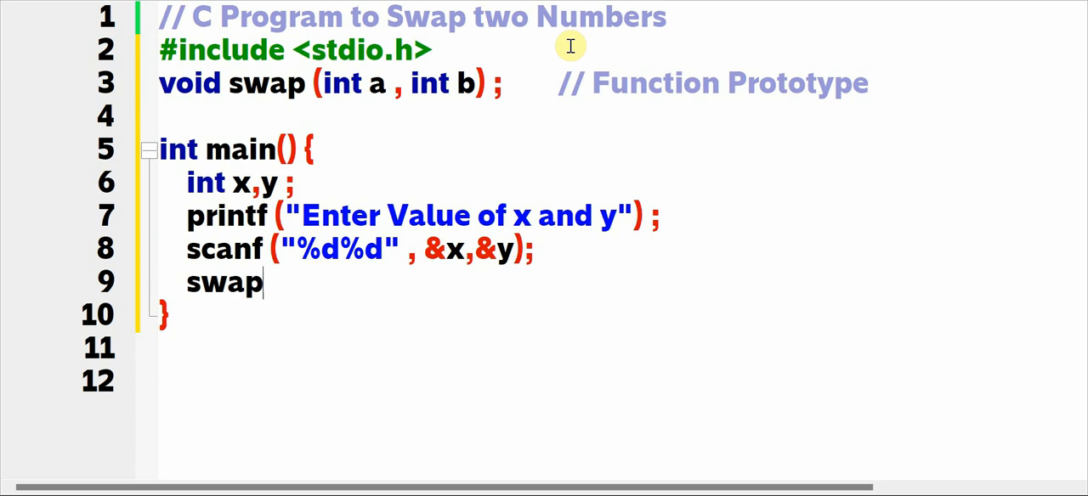
pyautogui.write('()')
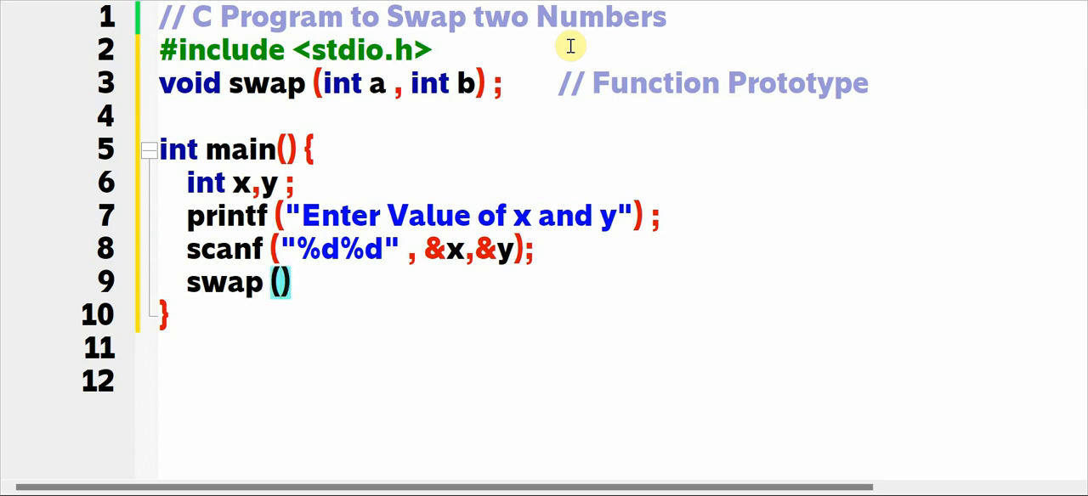
pyautogui.write('x,y')
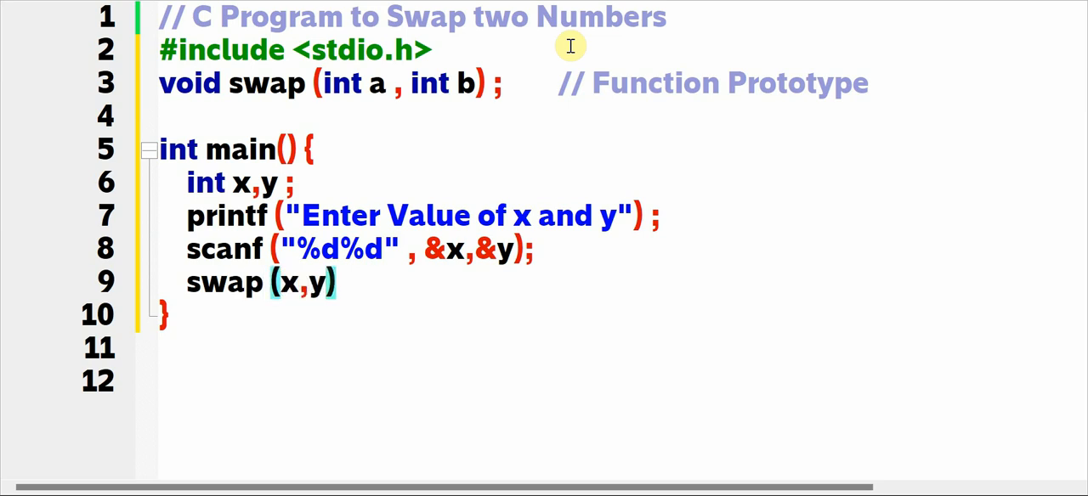
pyautogui.write(';')
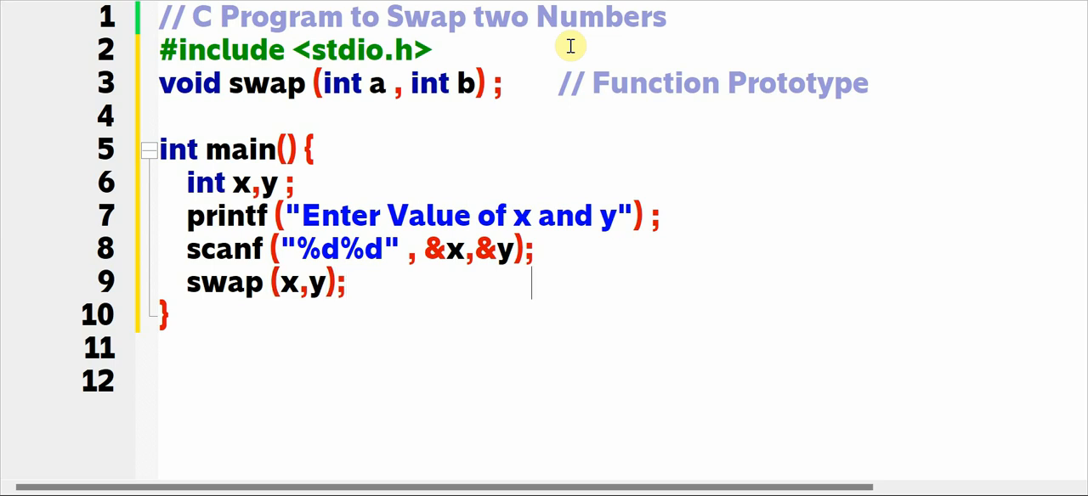
pyautogui.write('//Func')
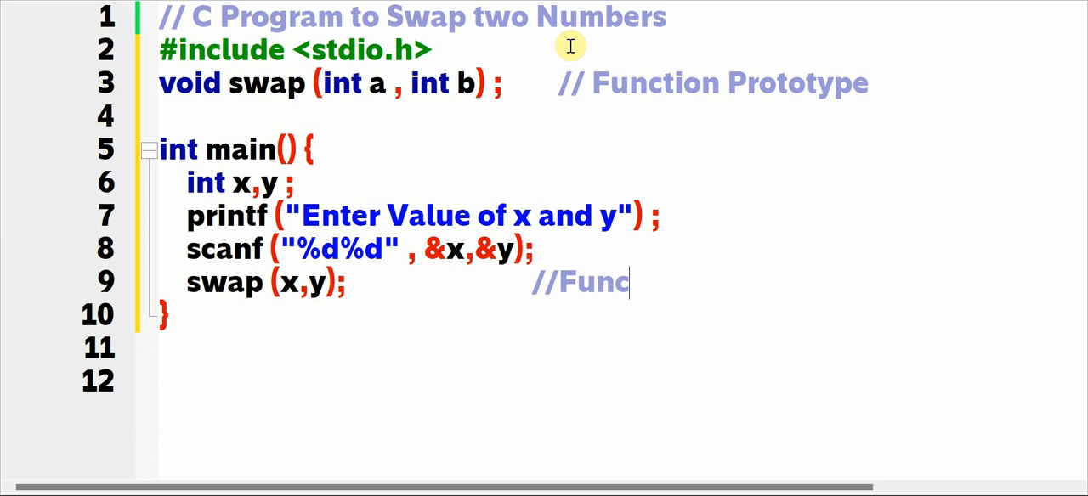
pyautogui.write('tion Call')
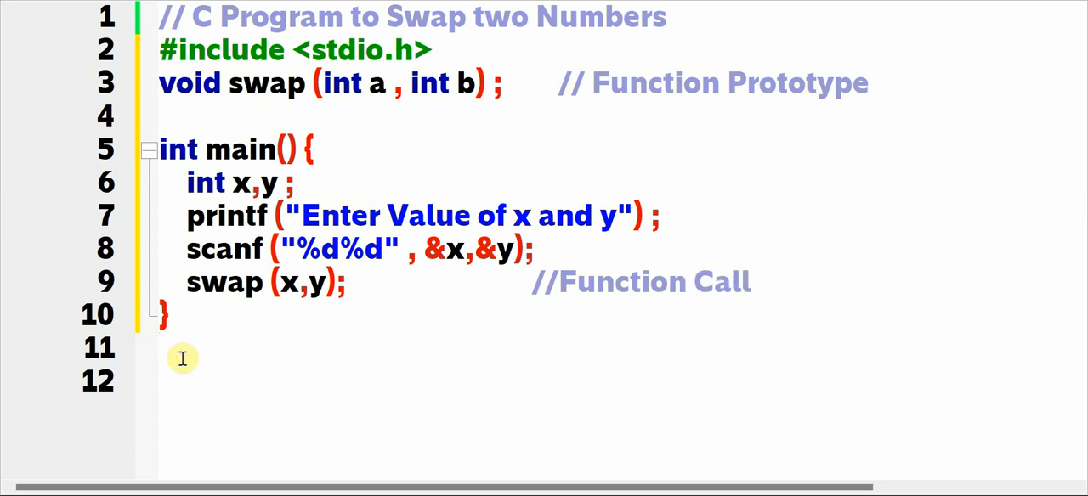
# Write the swap(int a, int b) function header with its braces below main.
pyautogui.write('void')
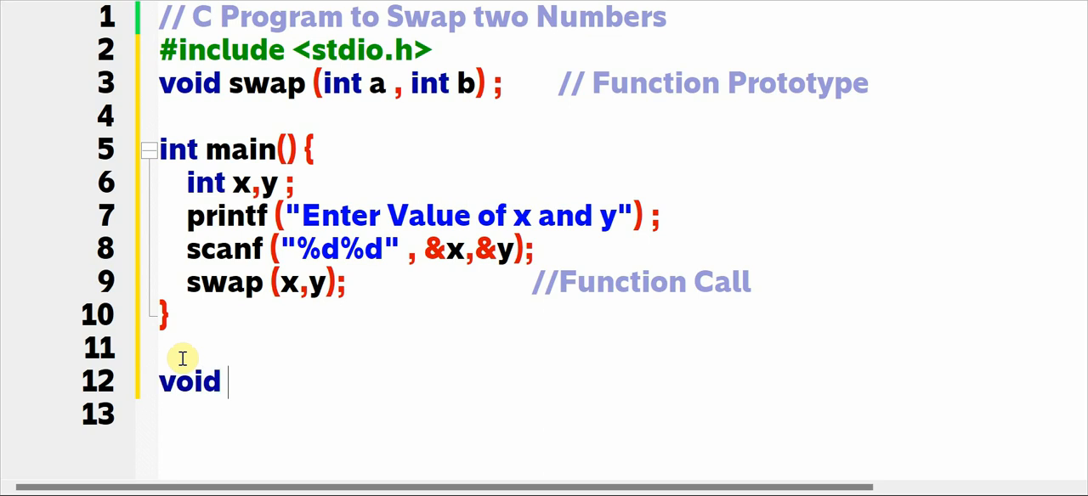
pyautogui.write('swap ( int a )')
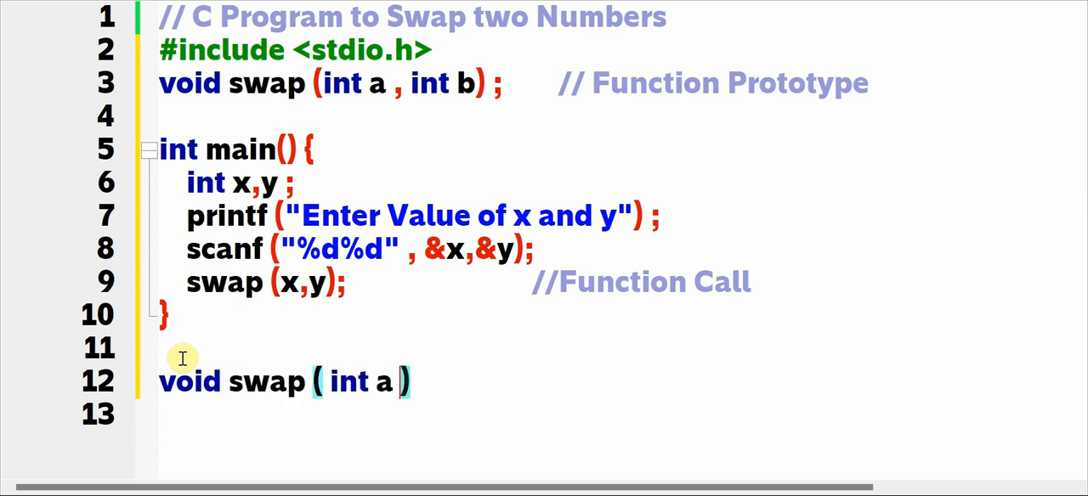
pyautogui.write(', int')
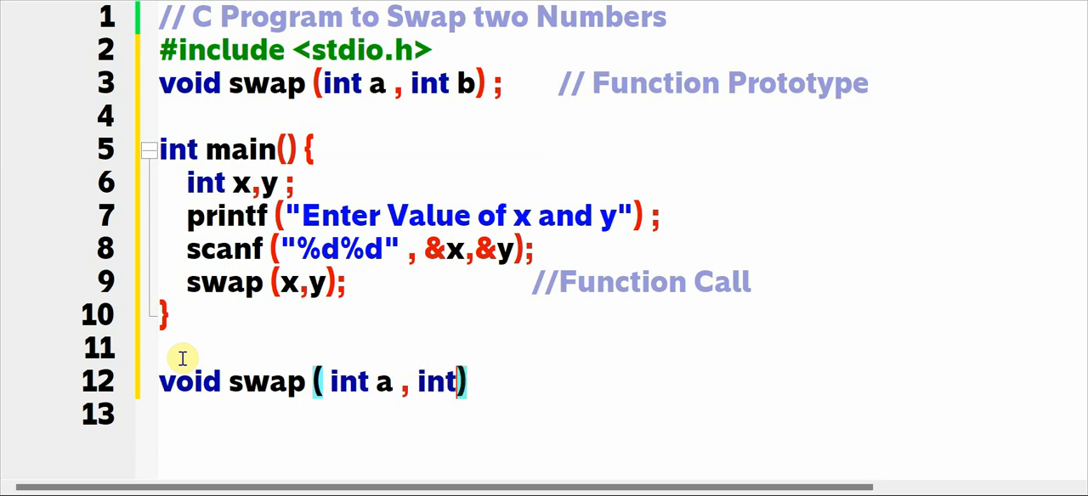
pyautogui.write('b)')
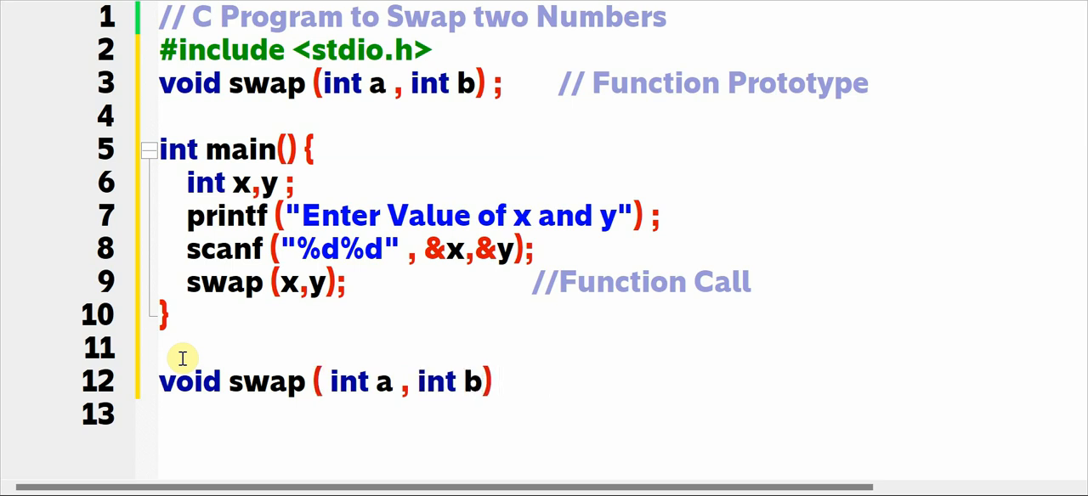
pyautogui.write('{}')
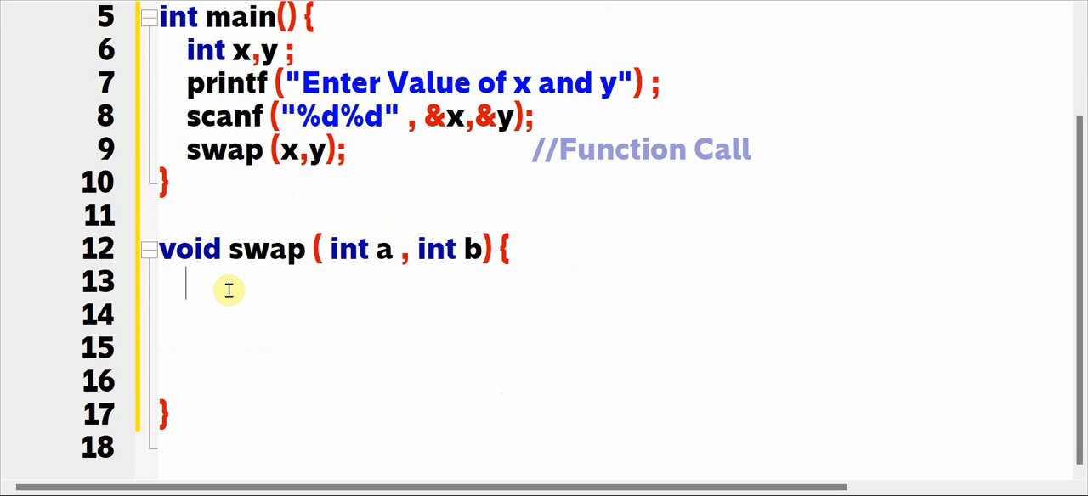
# Declare int temp and swap via temp = a; a = b; b = temp;.
pyautogui.write('int')
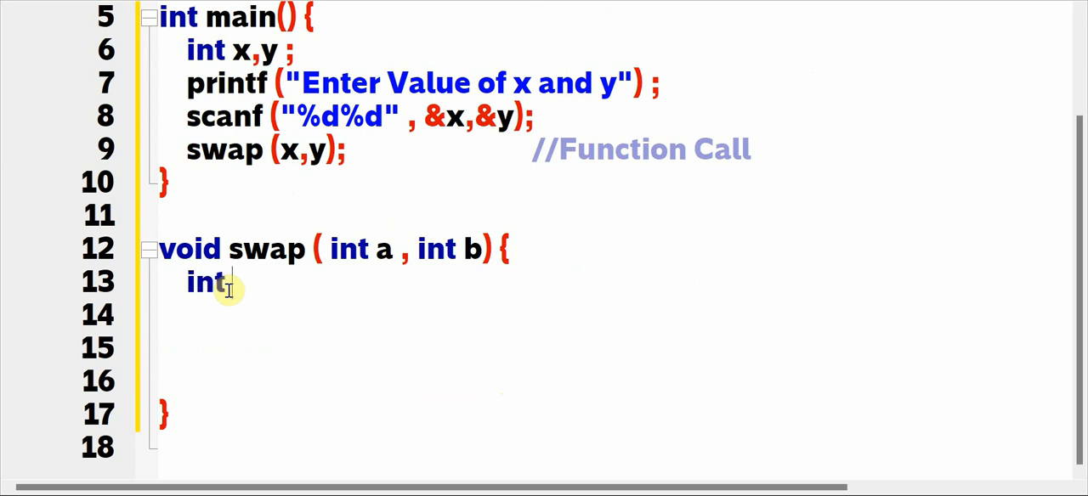
pyautogui.write('temp ;')
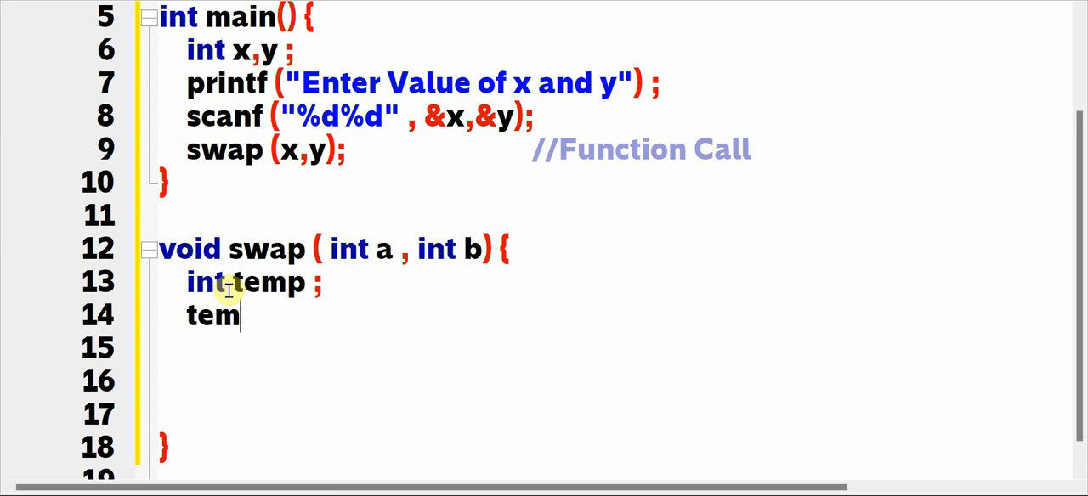
pyautogui.write('p = a')
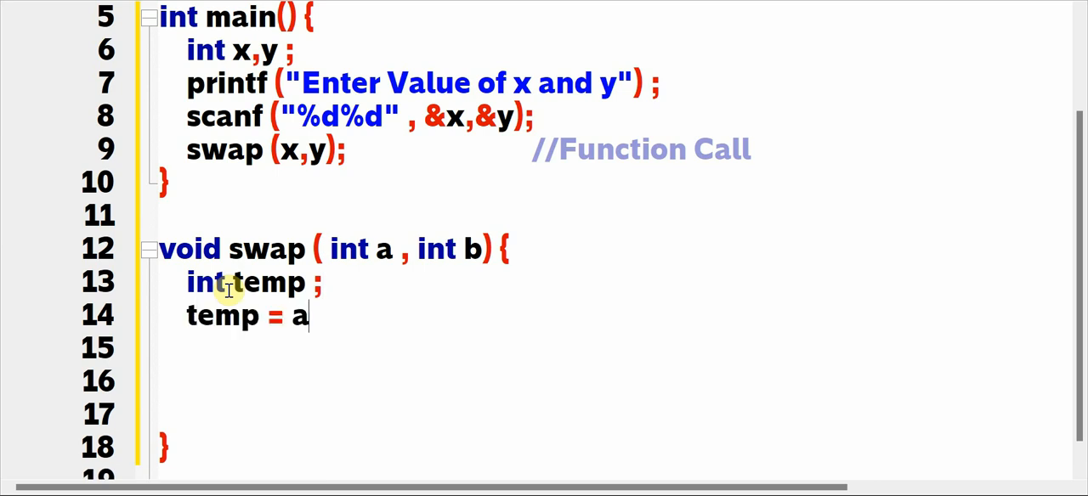
pyautogui.write(';')
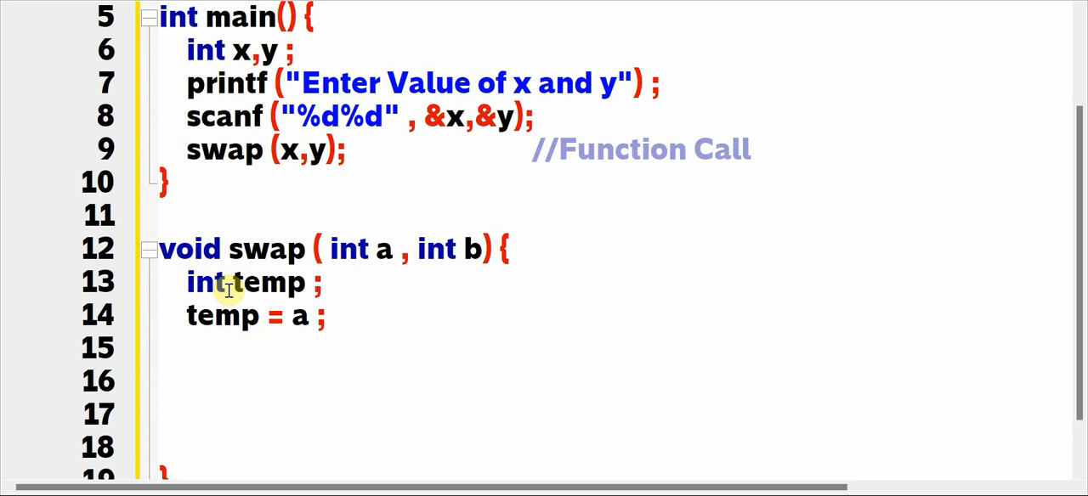
pyautogui.write('a=')
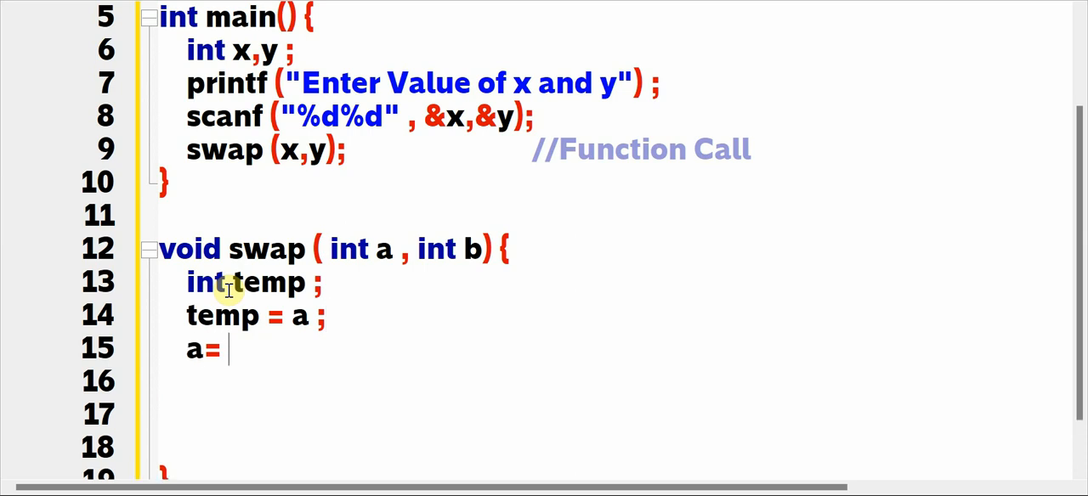
pyautogui.write('b')
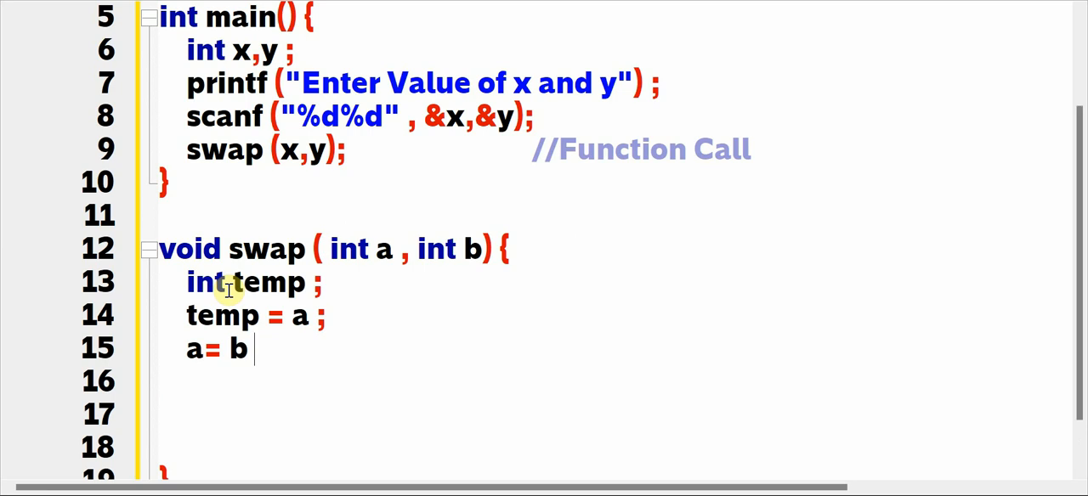
pyautogui.write(';')
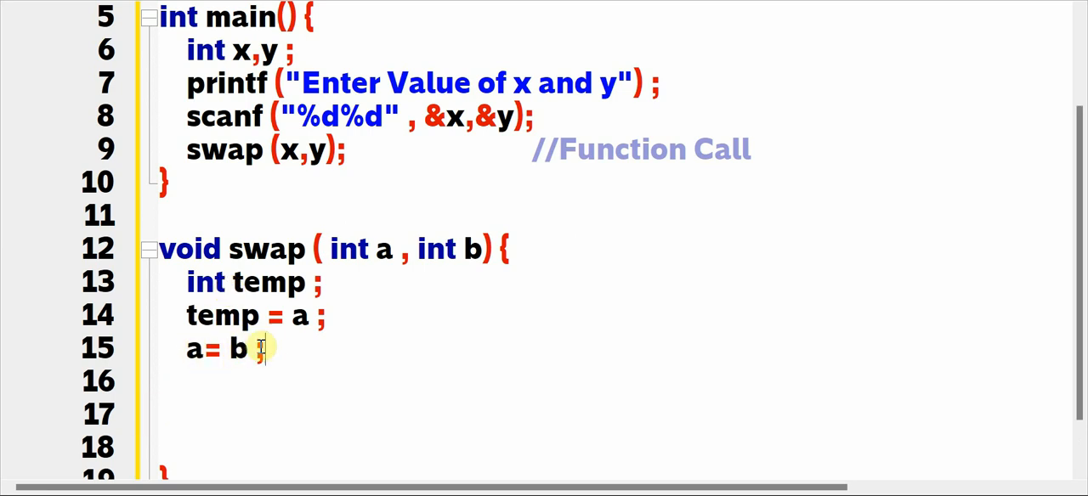
pyautogui.write(';')
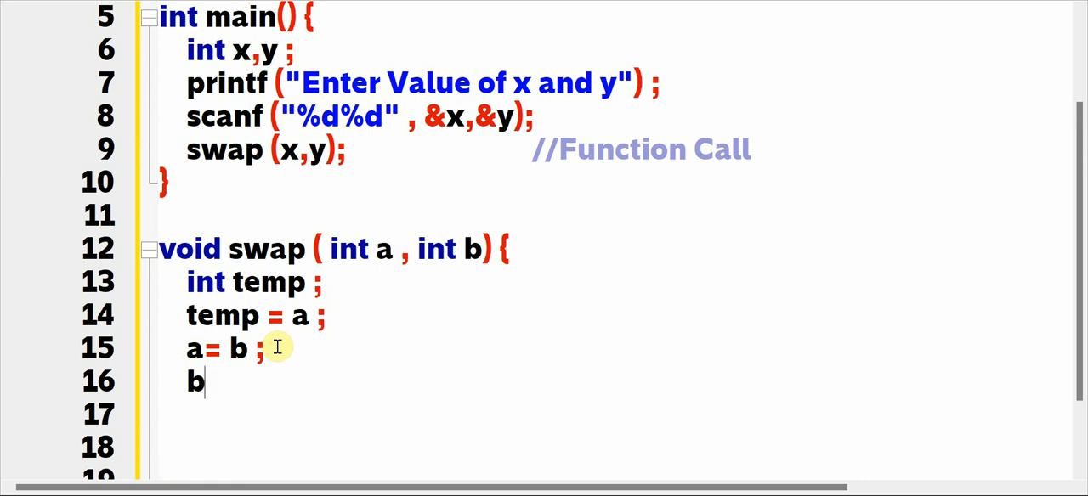
pyautogui.write('=')
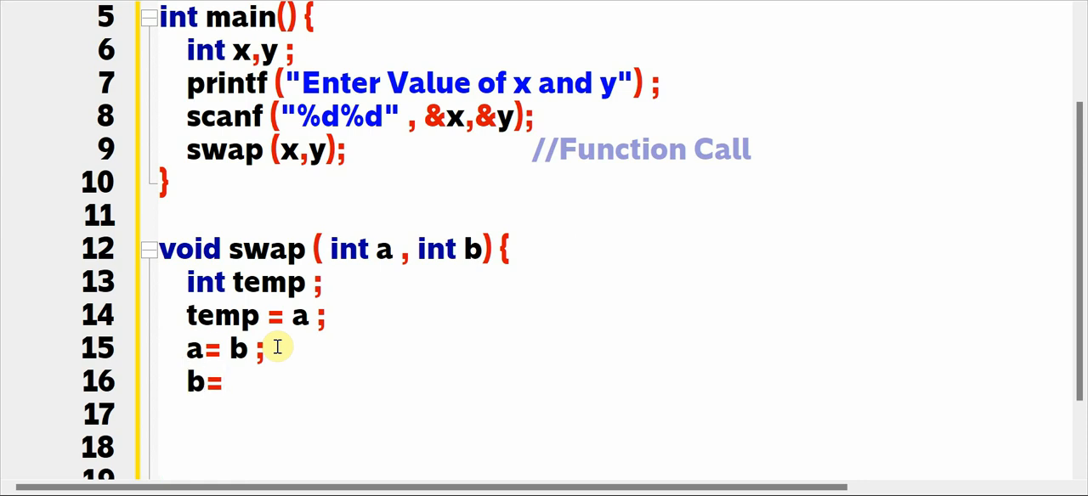
pyautogui.moveTo(303, 316)
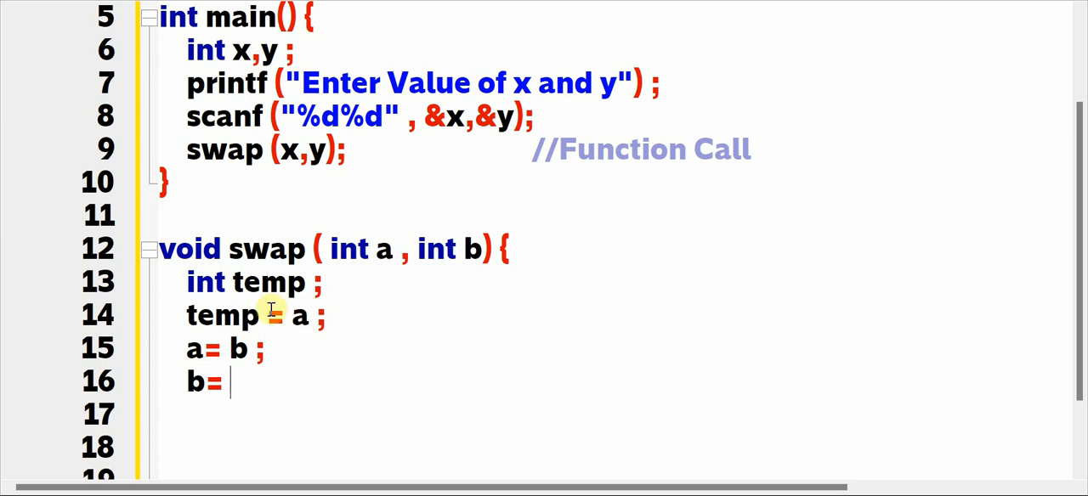
pyautogui.write('temp ;')
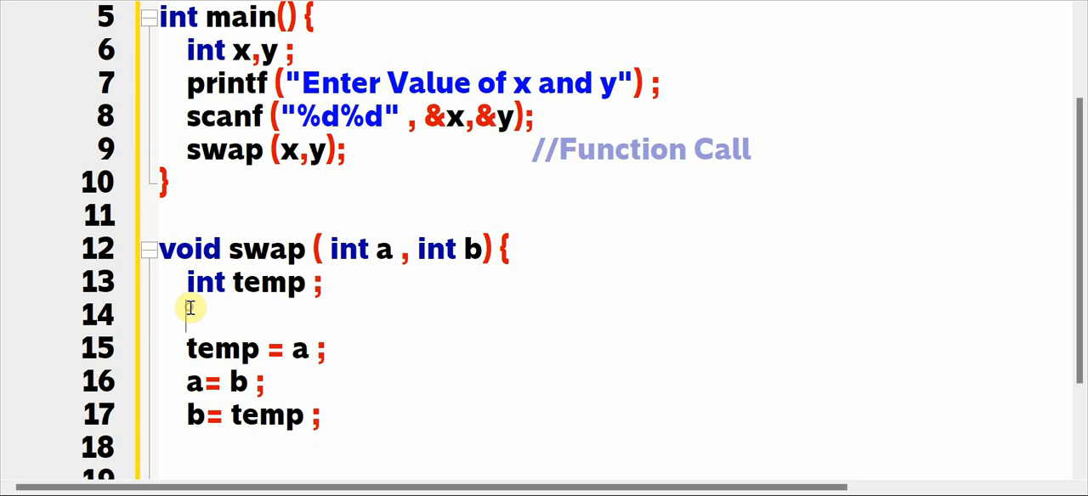
# Add printf("Before Swap a=%d b=%d \n",a,b); before the swap in the function.
pyautogui.write('printf')
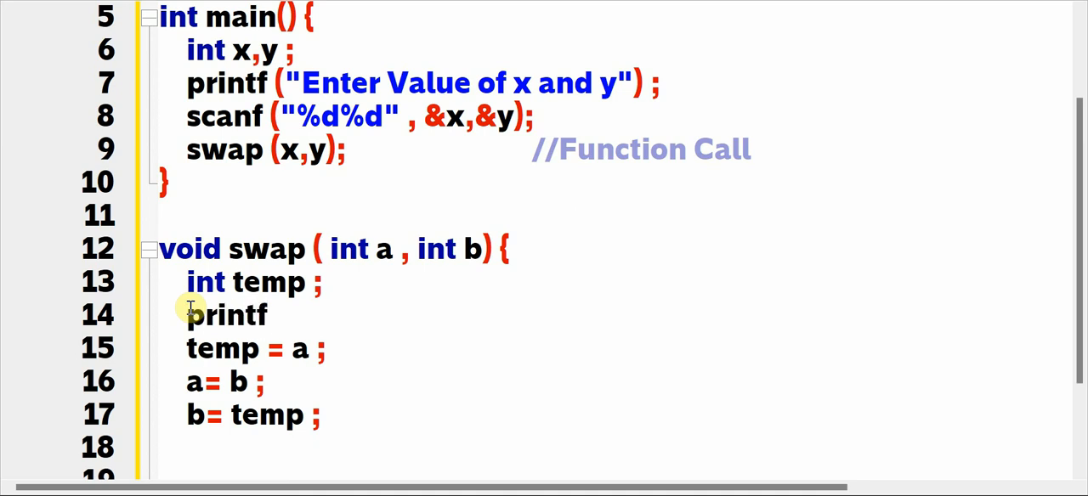
pyautogui.write('("")')
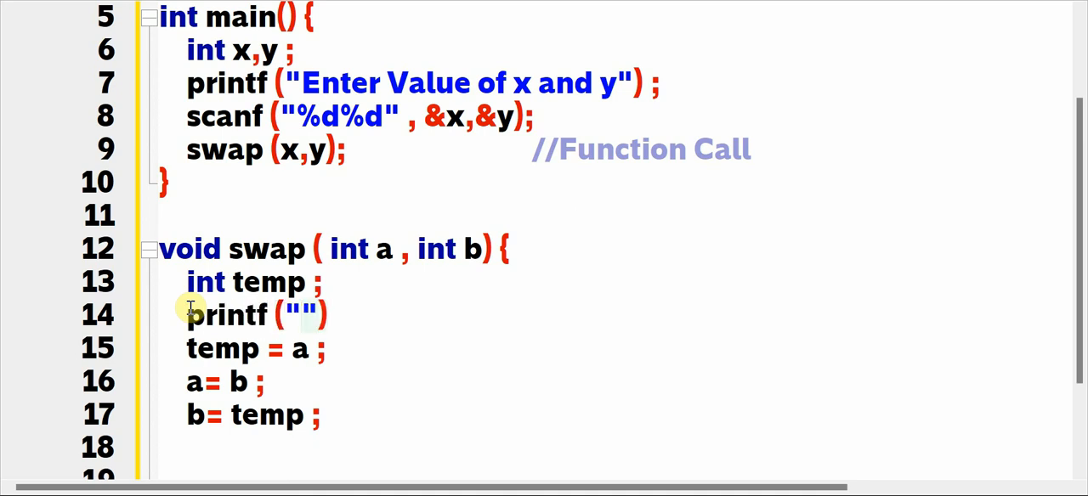
pyautogui.write('Before')
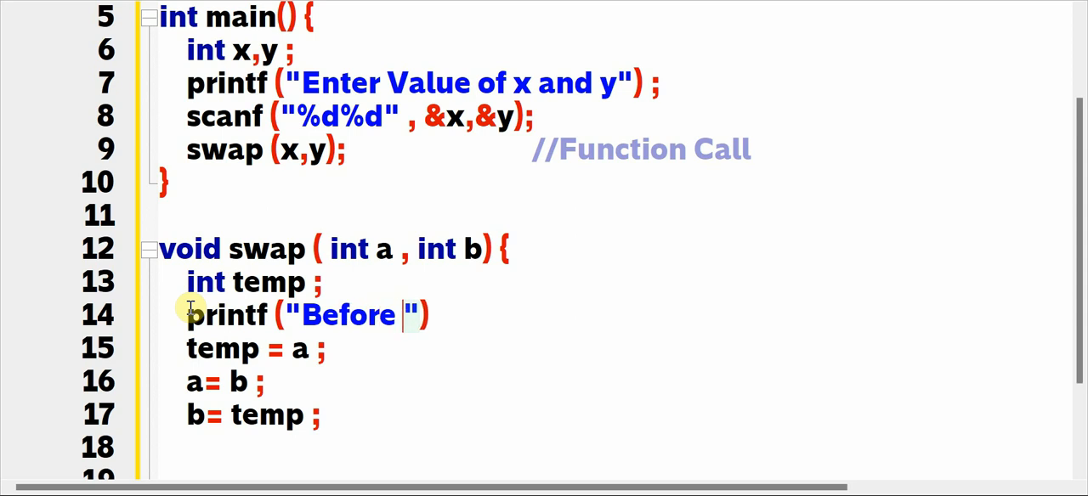
pyautogui.write('Swappi')
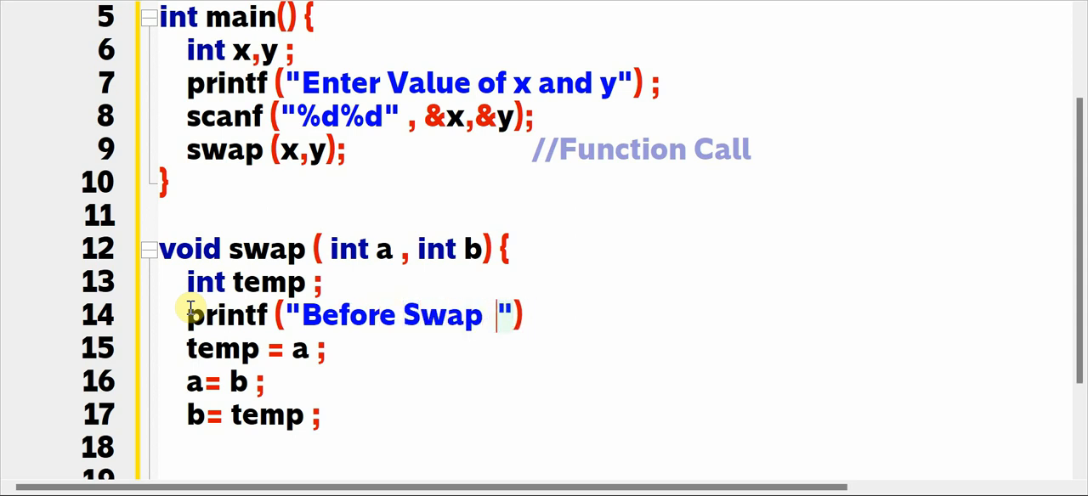
pyautogui.write('a')
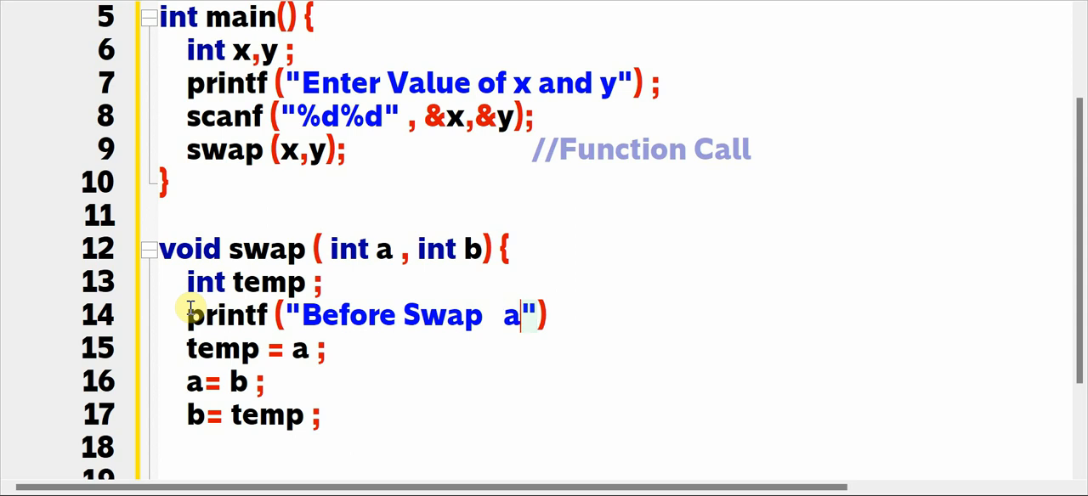
pyautogui.write('=%d')
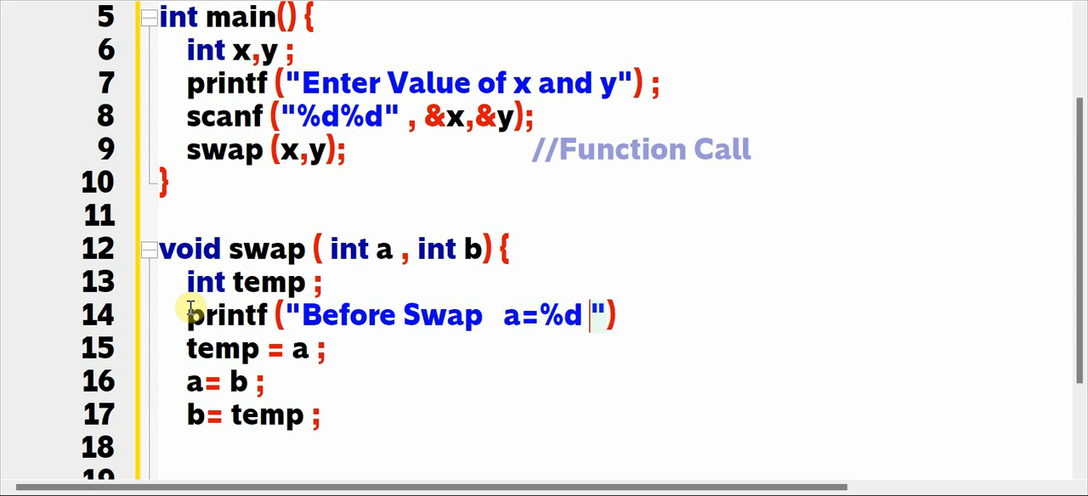
pyautogui.write('b=')
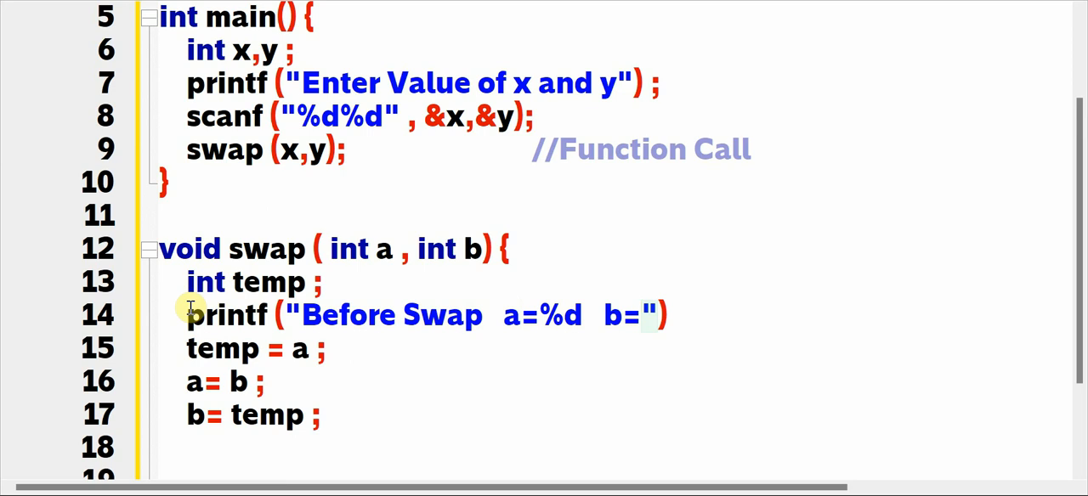
pyautogui.write('%d')
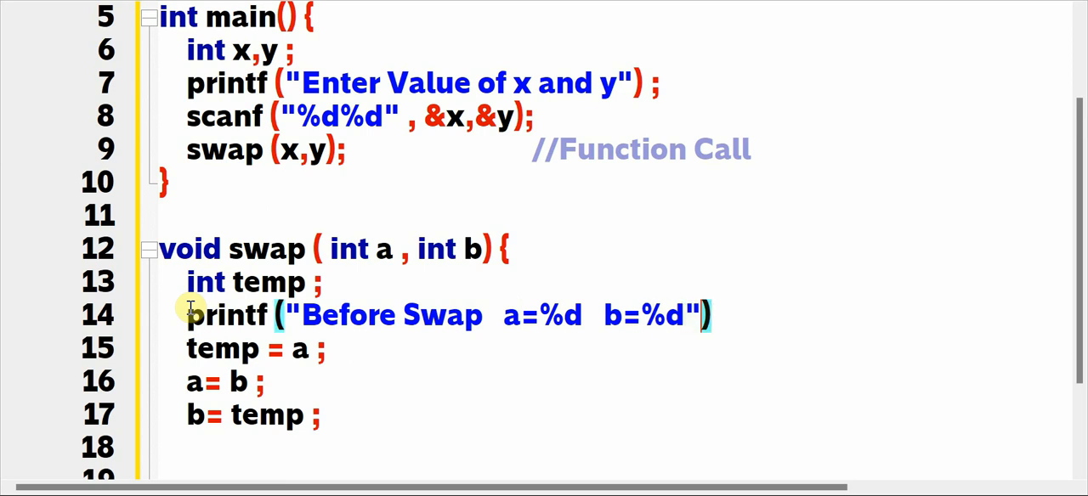
pyautogui.write('" "')
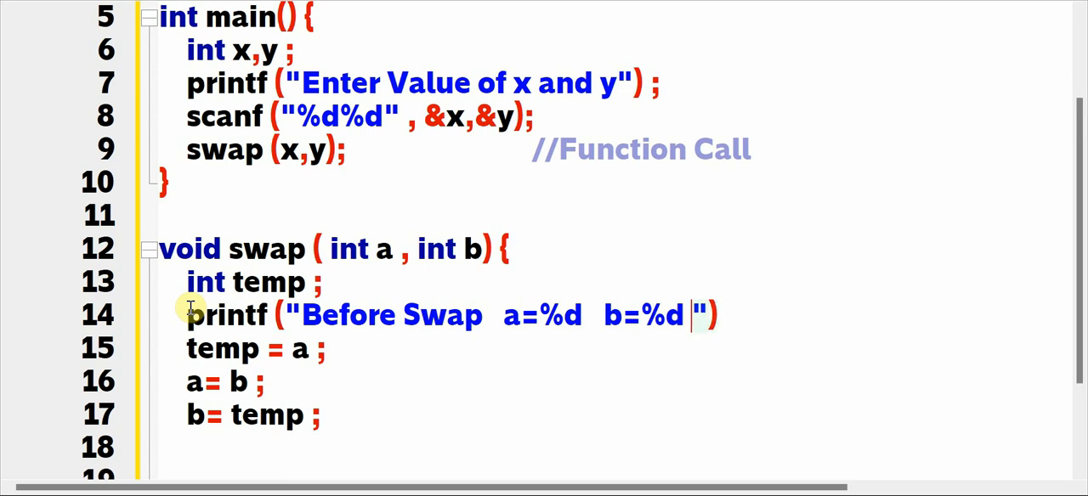
pyautogui.write('\\n')
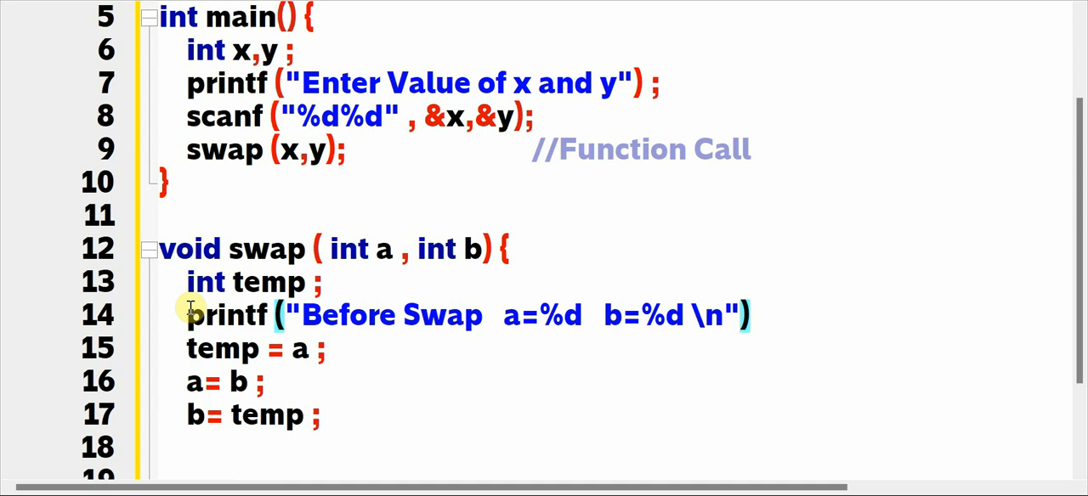
pyautogui.write(',')
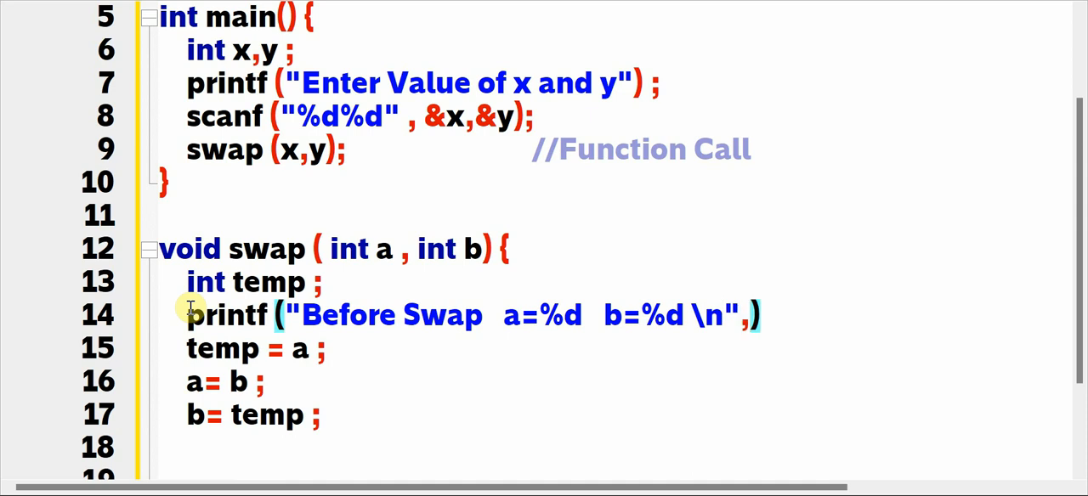
pyautogui.write('a,')
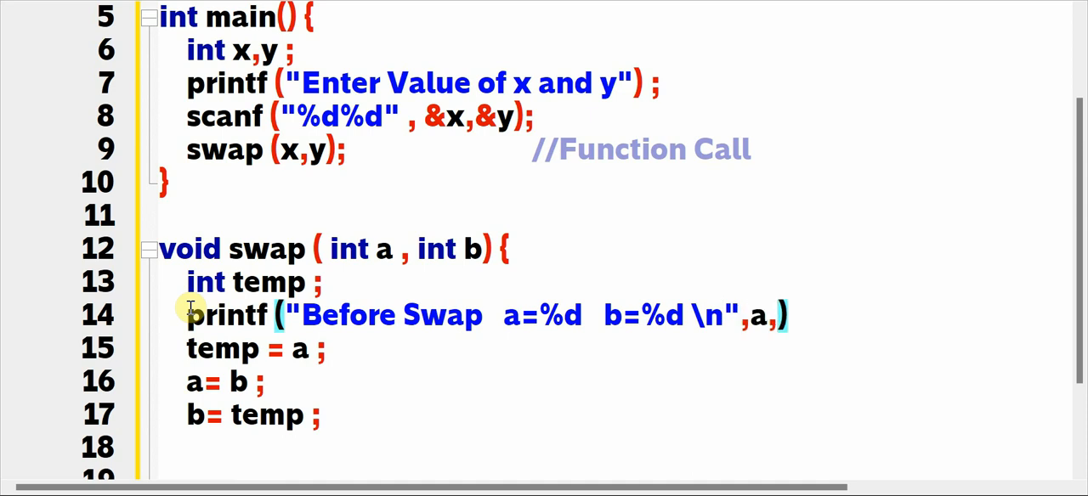
pyautogui.write('b) ;')
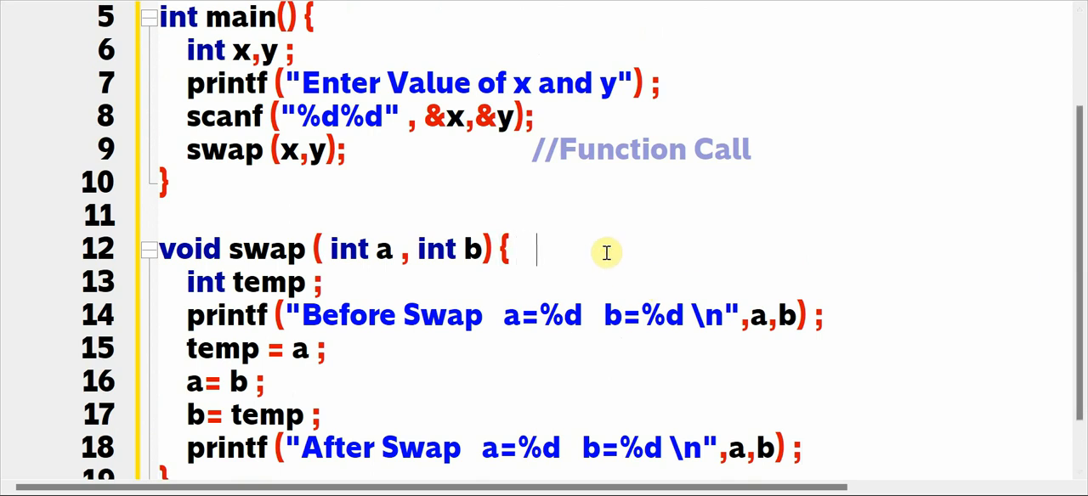
# Comment the swap function header with //Function Definition.
pyautogui.write('//Funct')
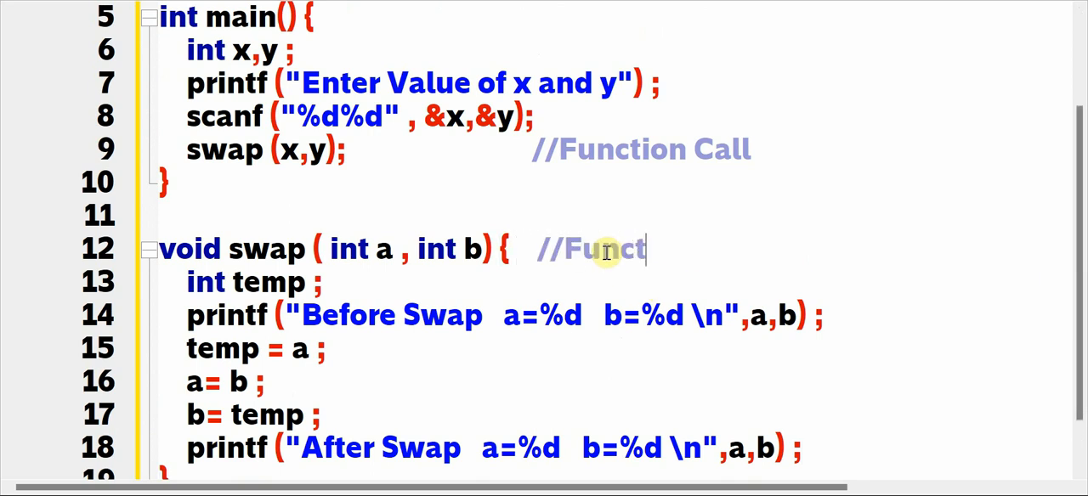
pyautogui.write('ion Defi')
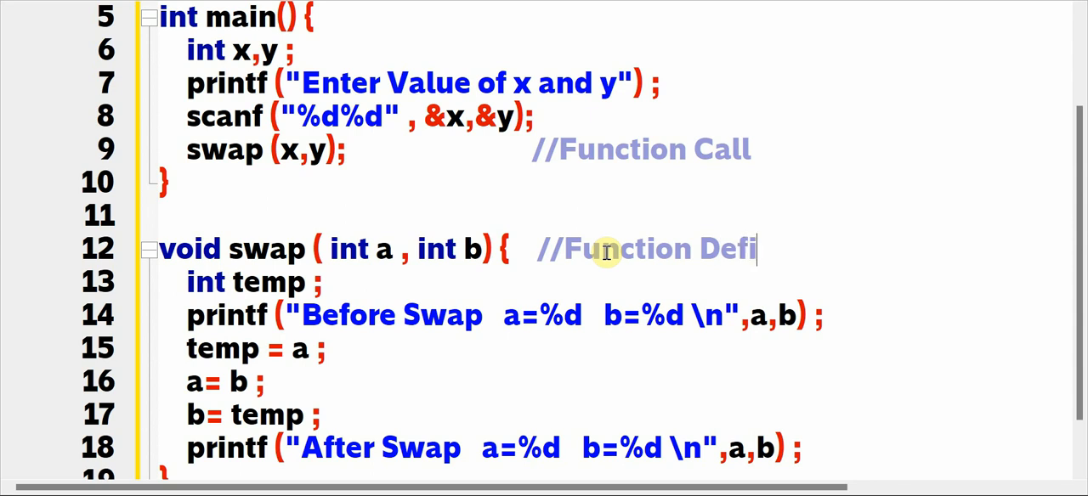
pyautogui.write('nition')
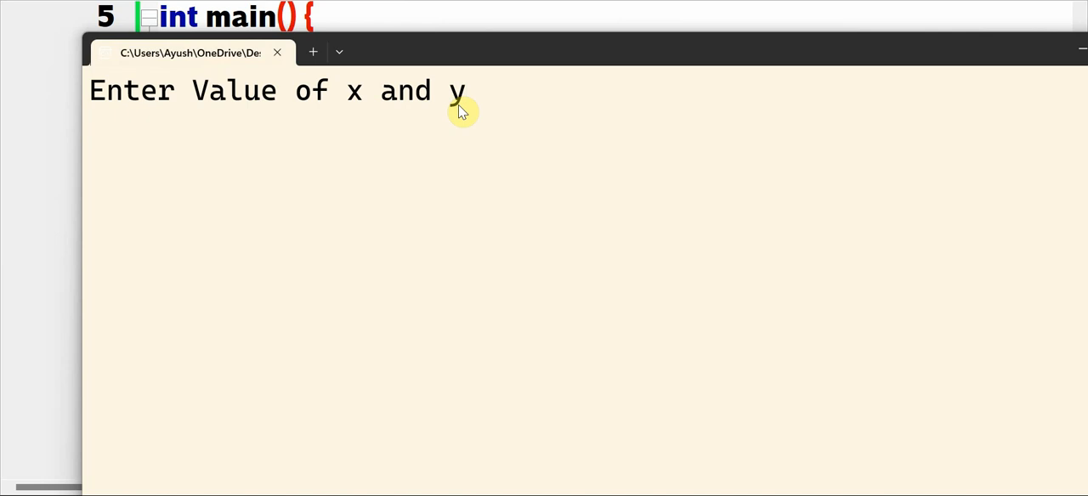
# Enter 5 and 9 in the console to see a=5 b=9 before and a=9 b=5 after.
pyautogui.write('5')
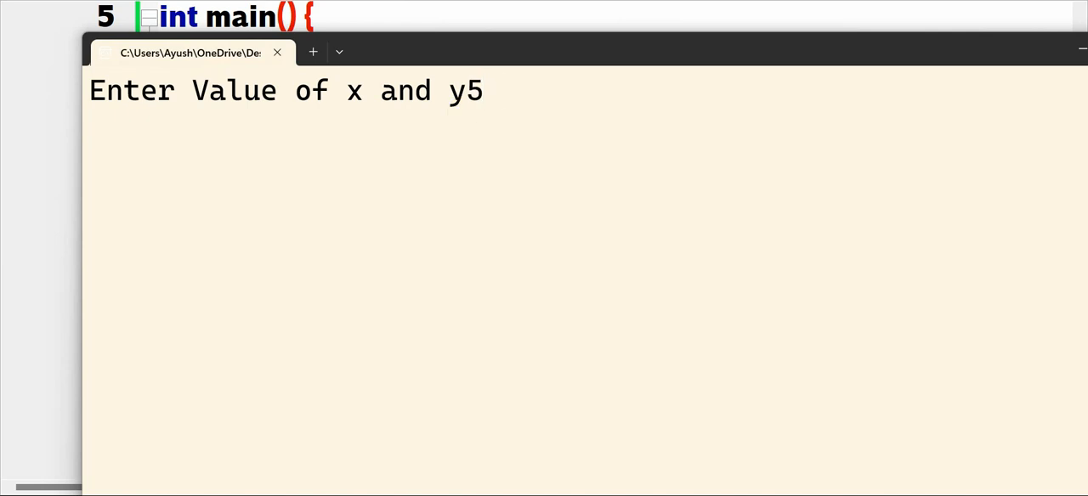
pyautogui.write('9')
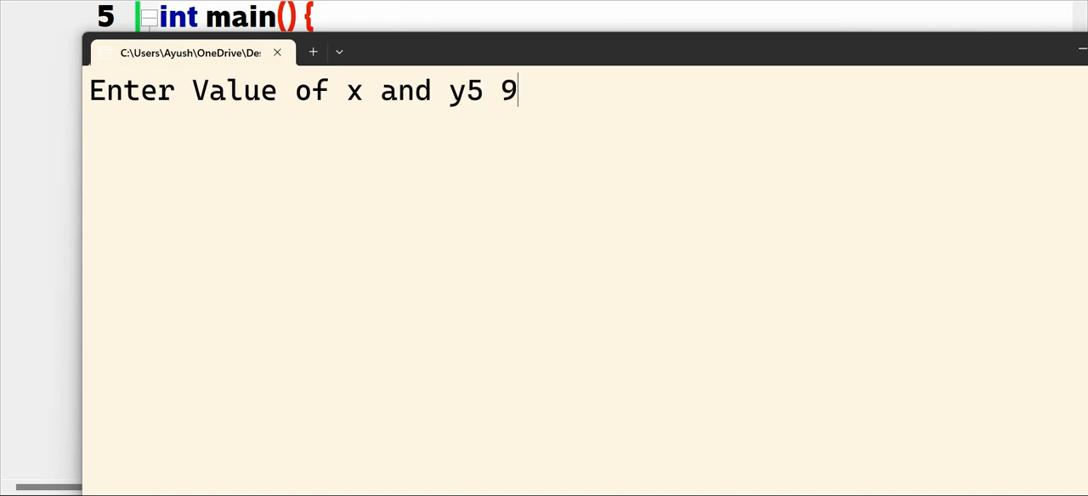
pyautogui.press('enter')
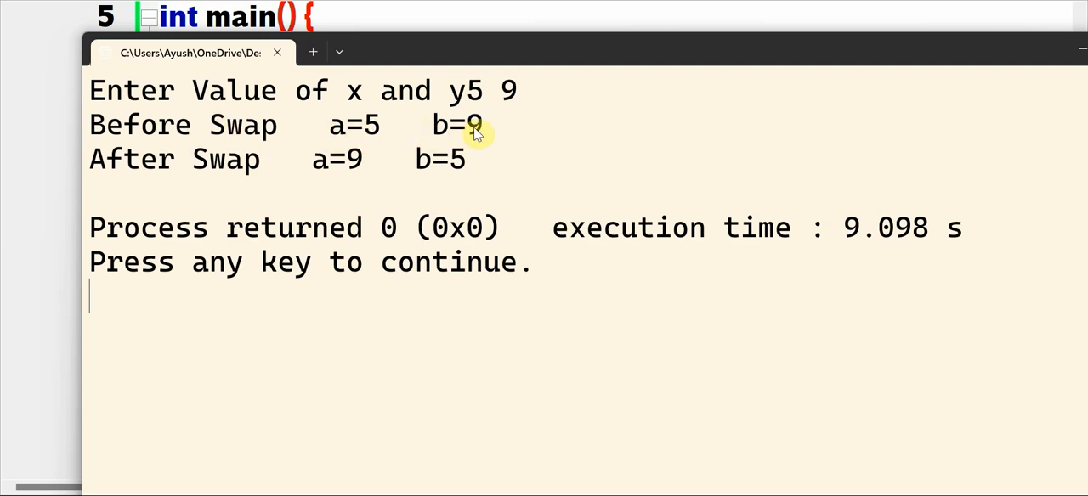
pyautogui.moveTo(391, 139)
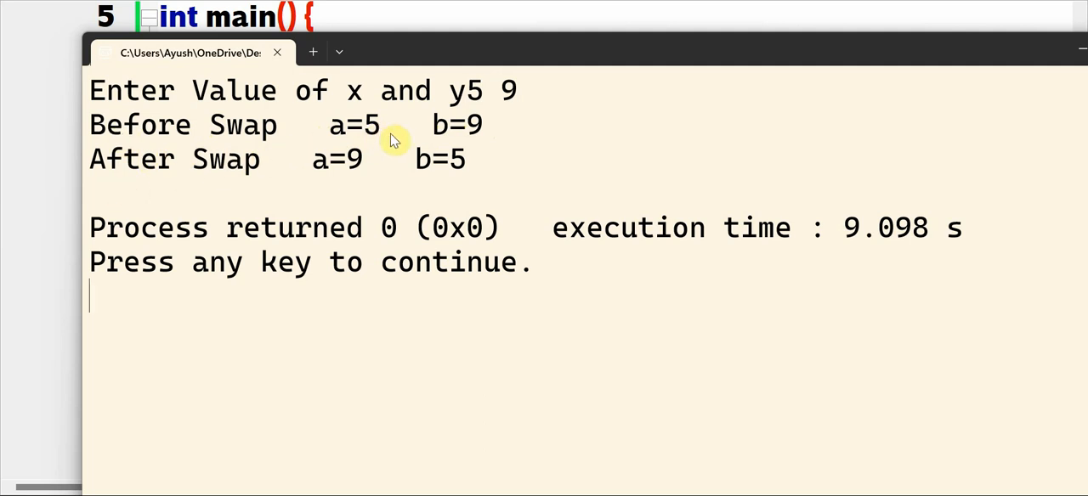
pyautogui.moveTo(346, 176)
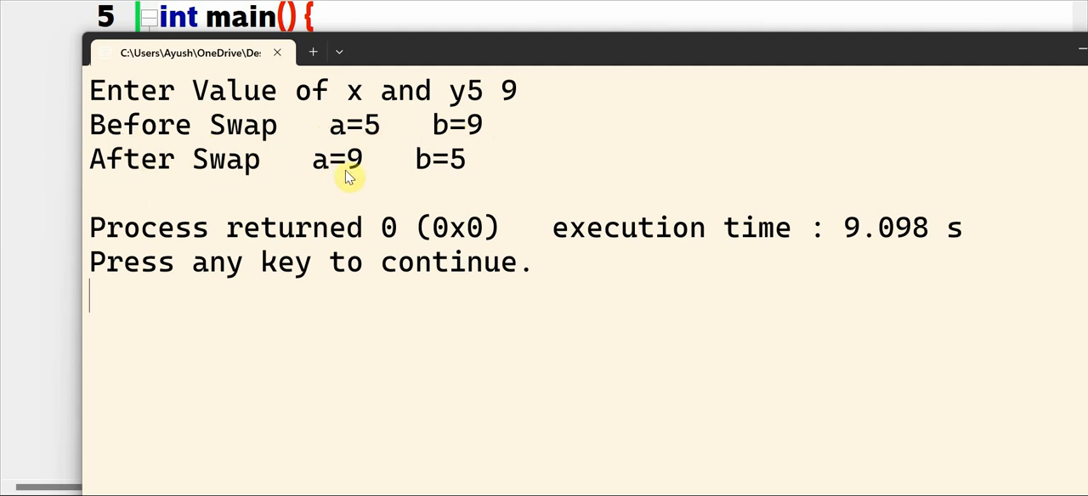
pyautogui.moveTo(472, 170)
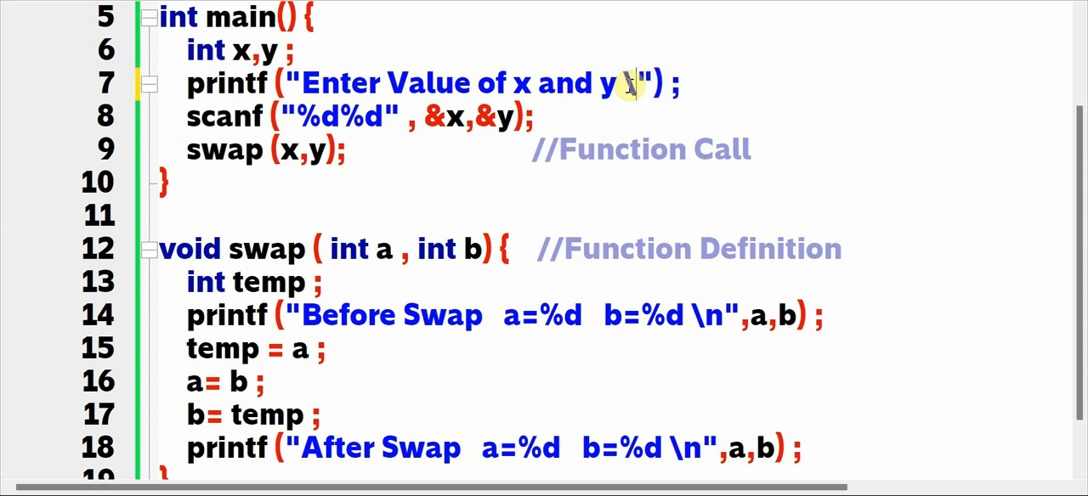
# End the "Enter Value of x and y" prompt with a \n newline.
pyautogui.write('n')
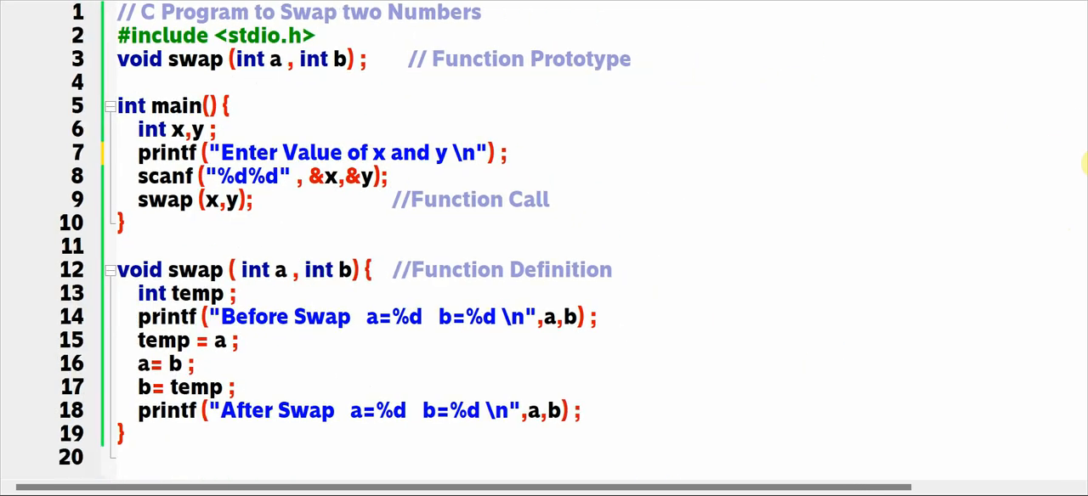
pyautogui.moveTo(434, 139)
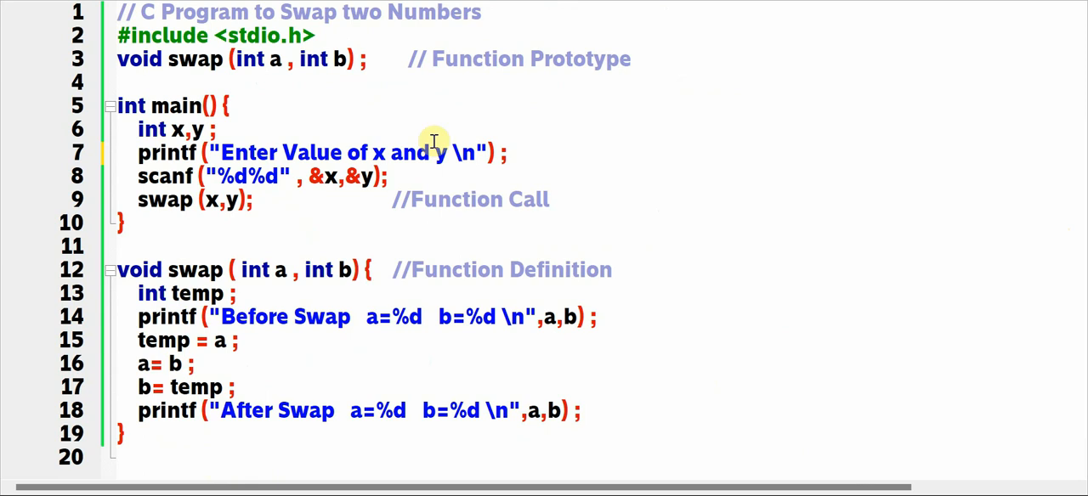
pyautogui.moveTo(389, 199)
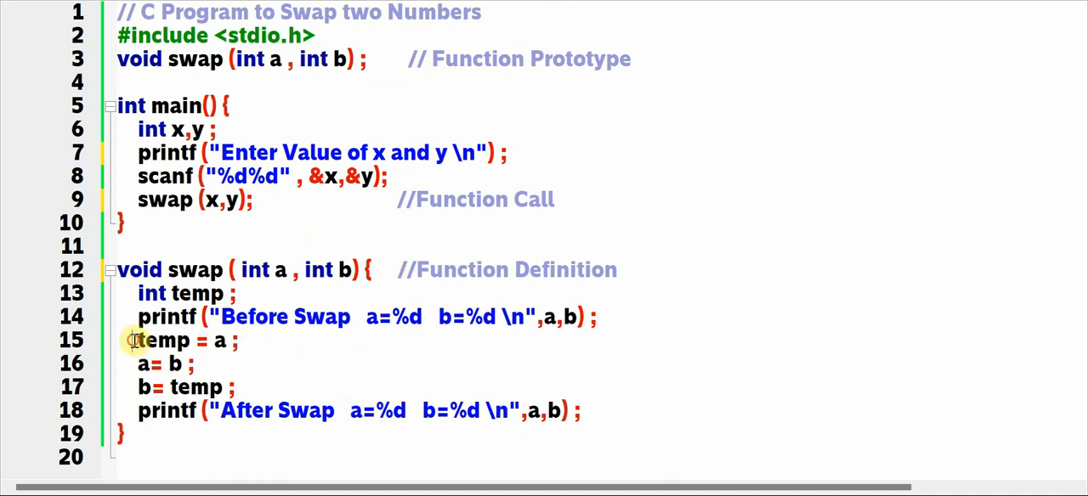
pyautogui.moveTo(133, 340); pyautogui.dragTo(242, 386)
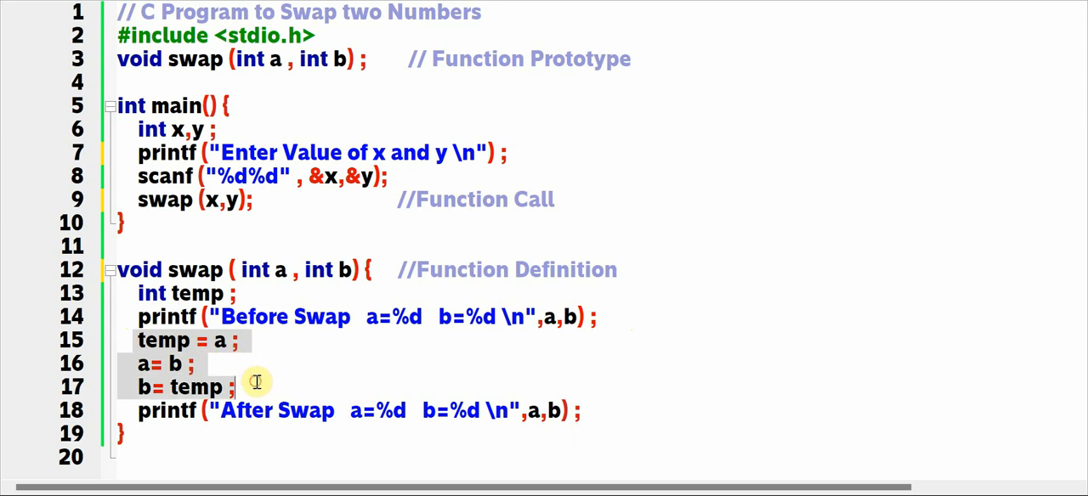
pyautogui.moveTo(212, 340)
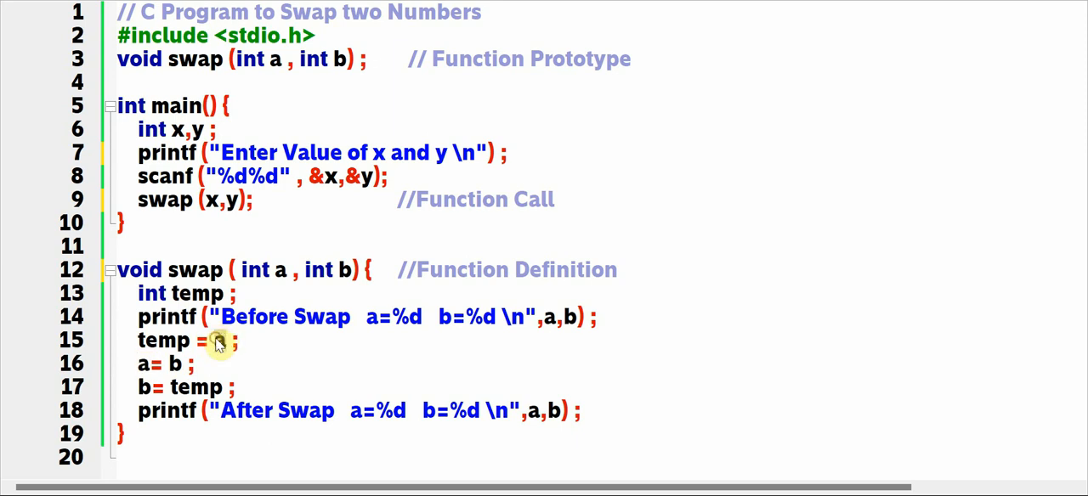
pyautogui.write('a')
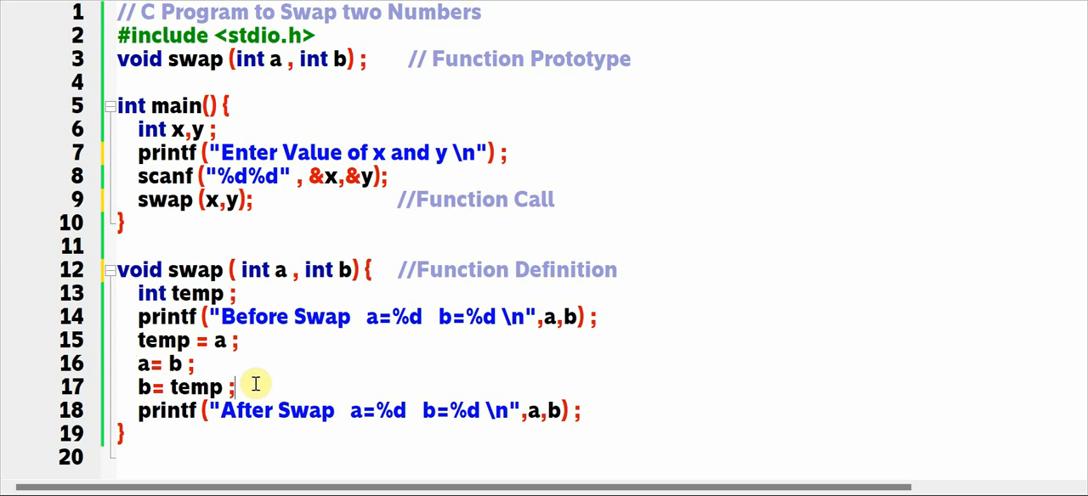
pyautogui.moveTo(728, 344)
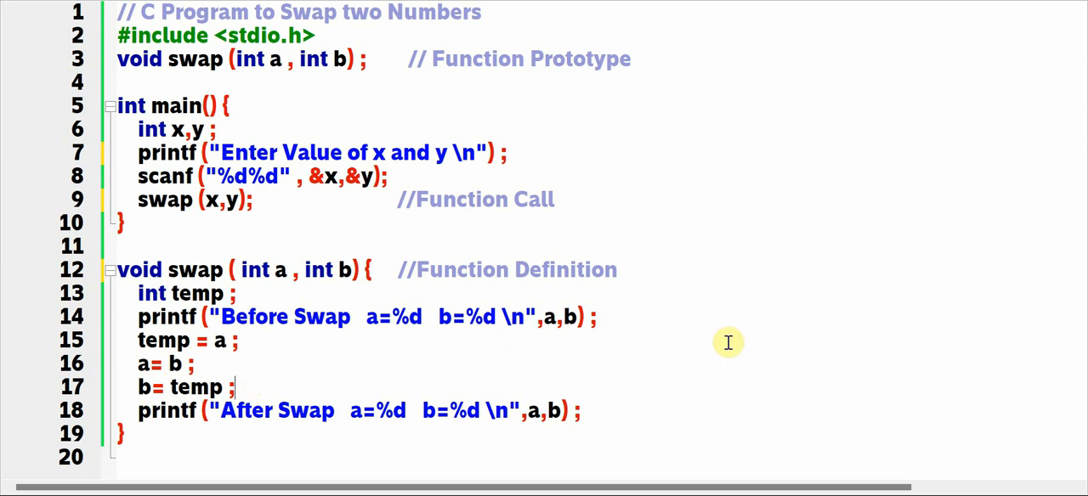